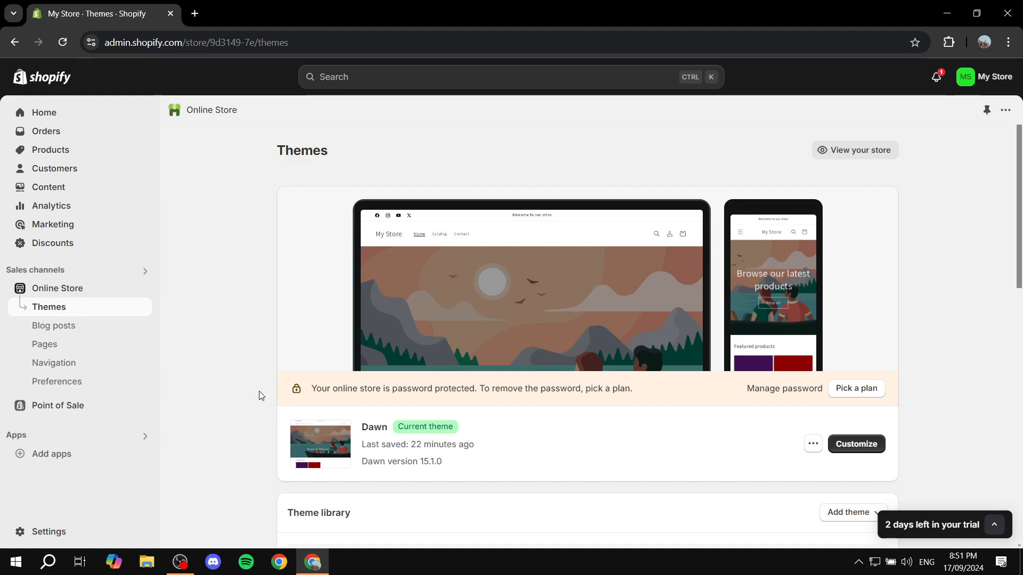
mouse_move(142, 290)
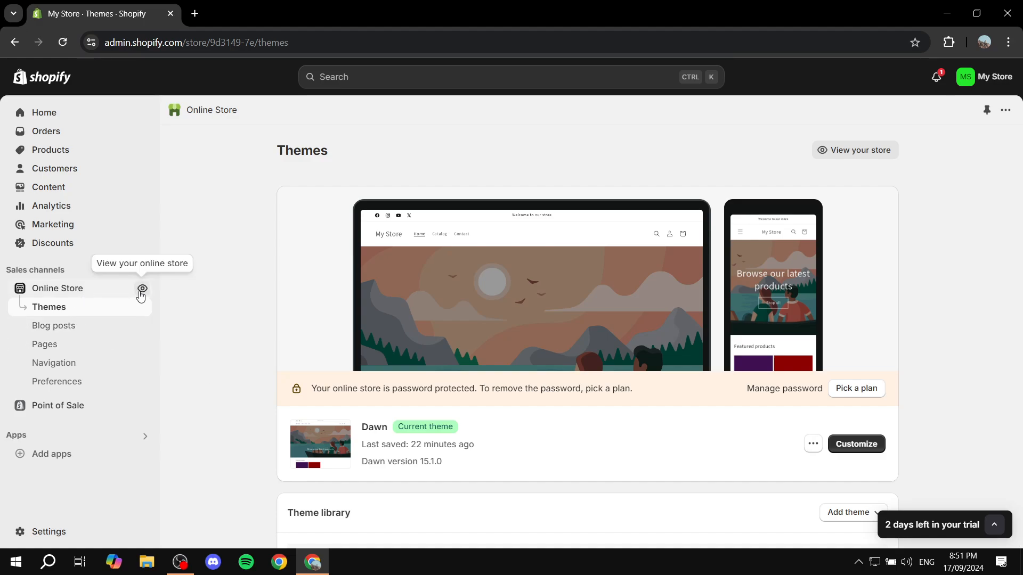
- View the live storefront, go to Catalog and open the Purple product page (Dhs. 124.00 AED)
click(141, 292)
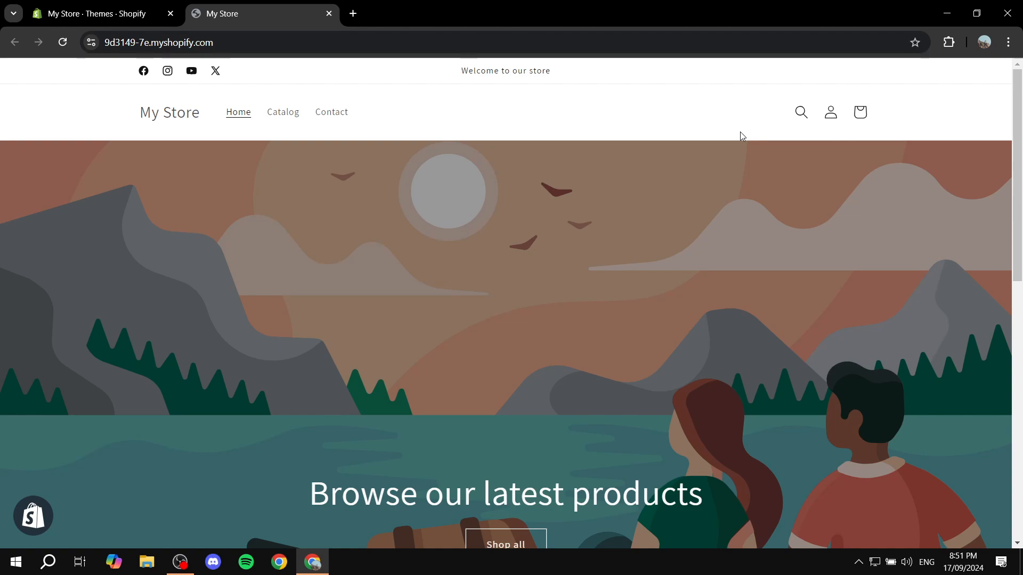
mouse_move(753, 113)
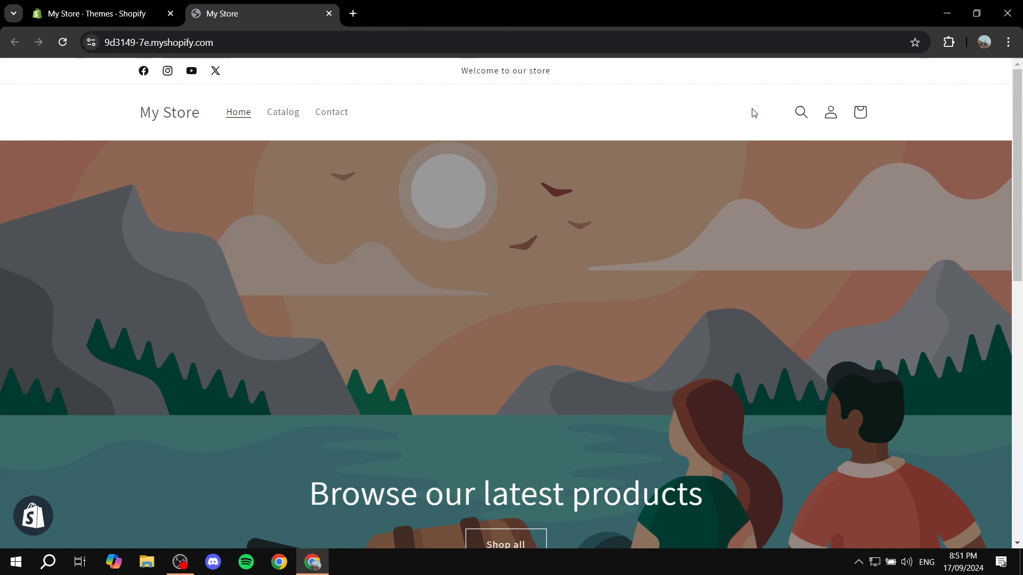
mouse_move(882, 148)
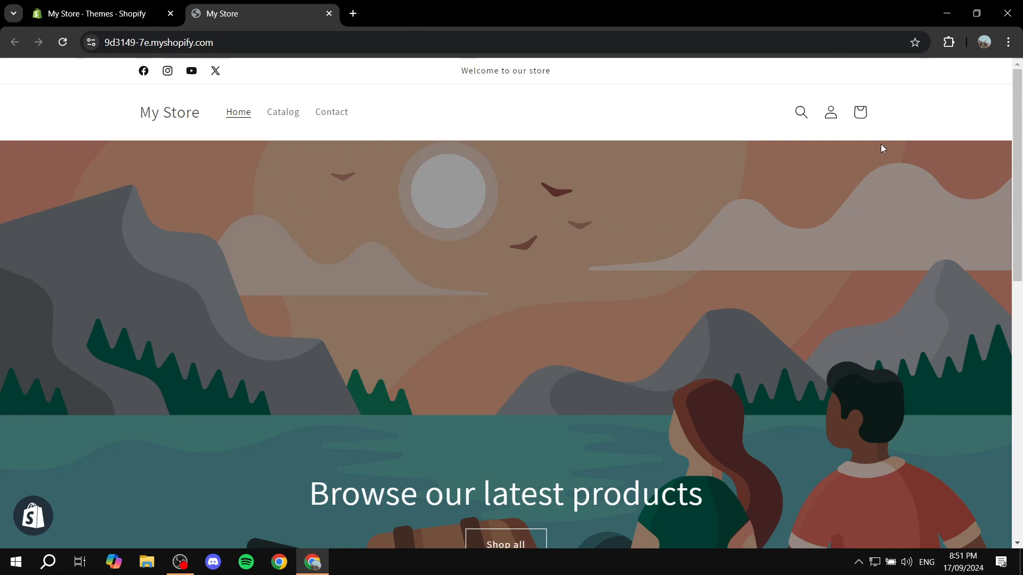
mouse_move(775, 121)
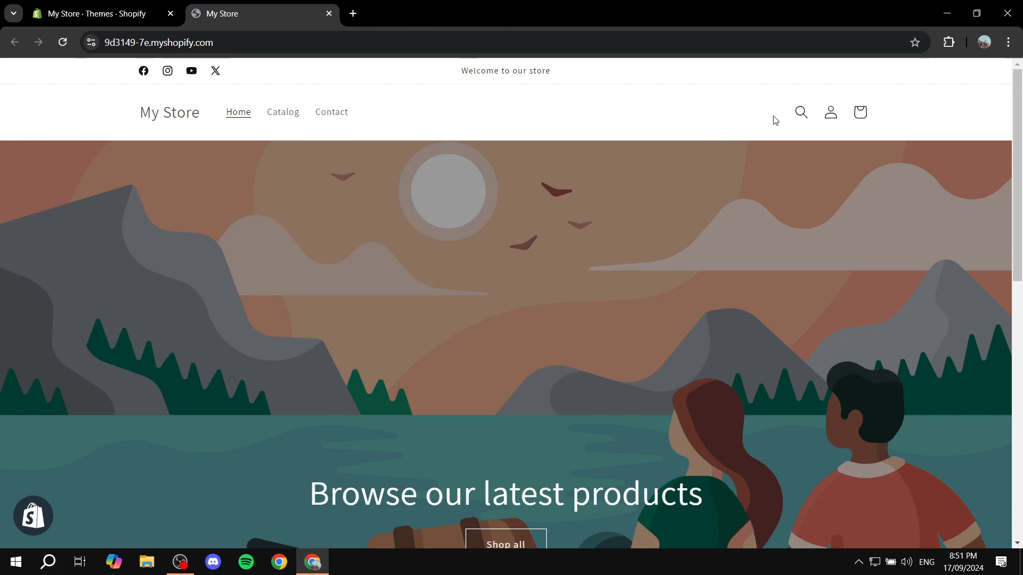
mouse_move(765, 127)
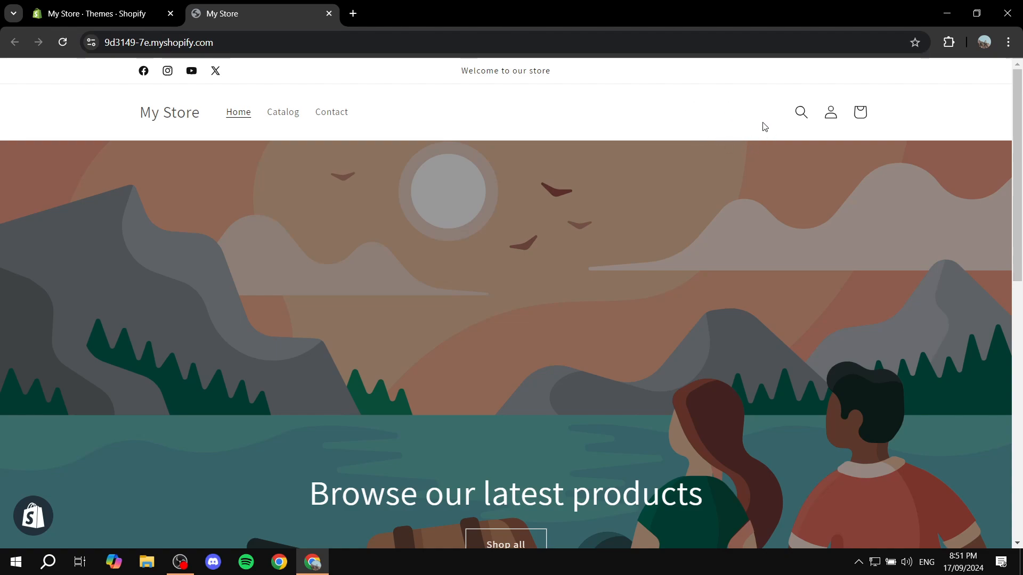
click(283, 112)
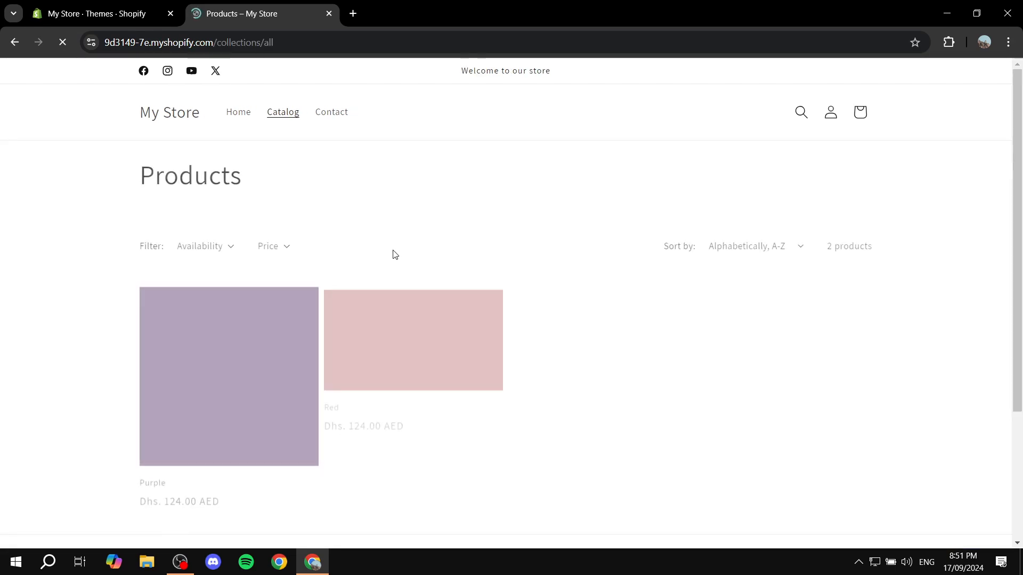
click(229, 377)
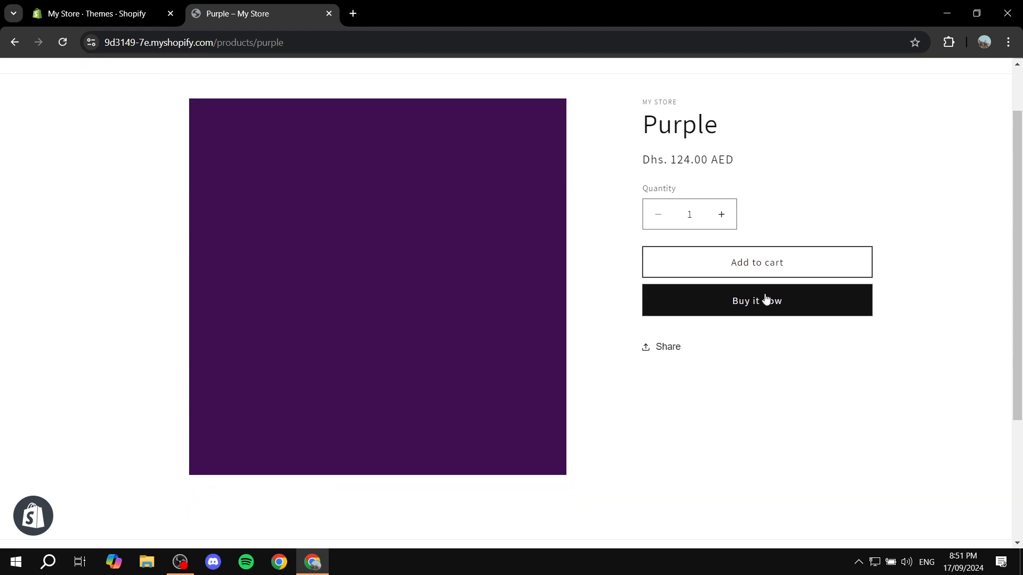
double_click(679, 124)
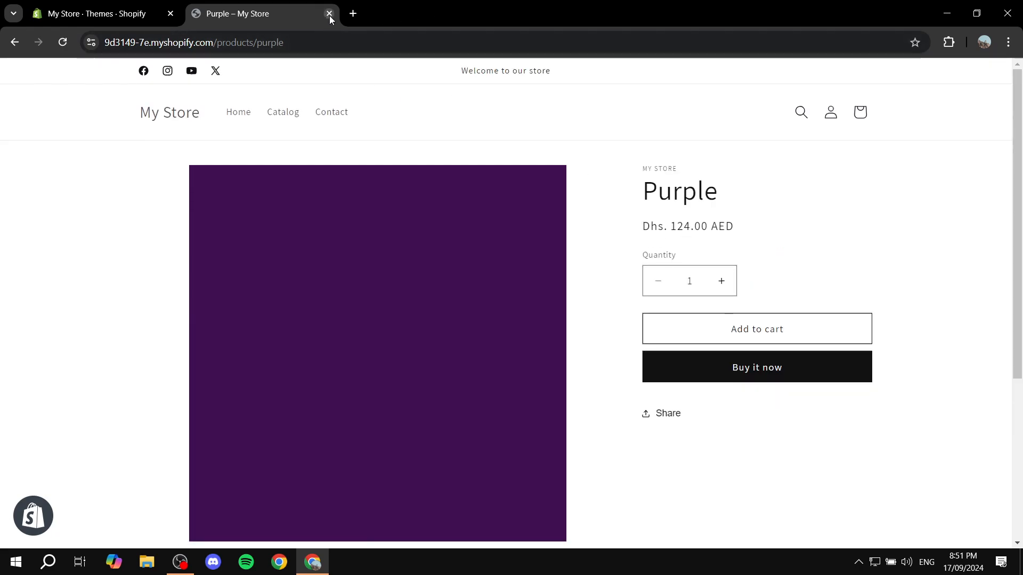
- Close the storefront tab and bring up the store's General settings in admin
click(329, 13)
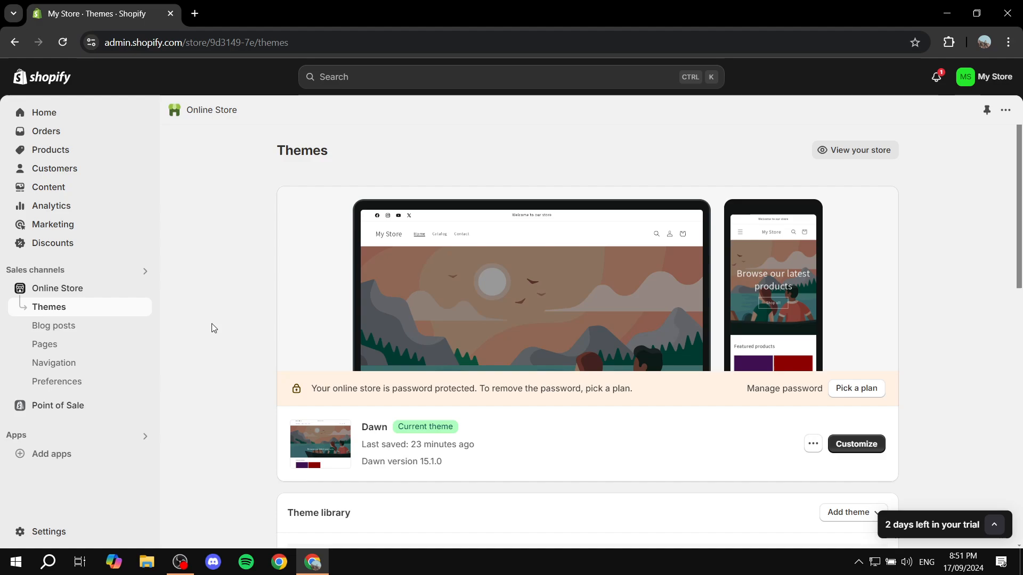
mouse_move(48, 532)
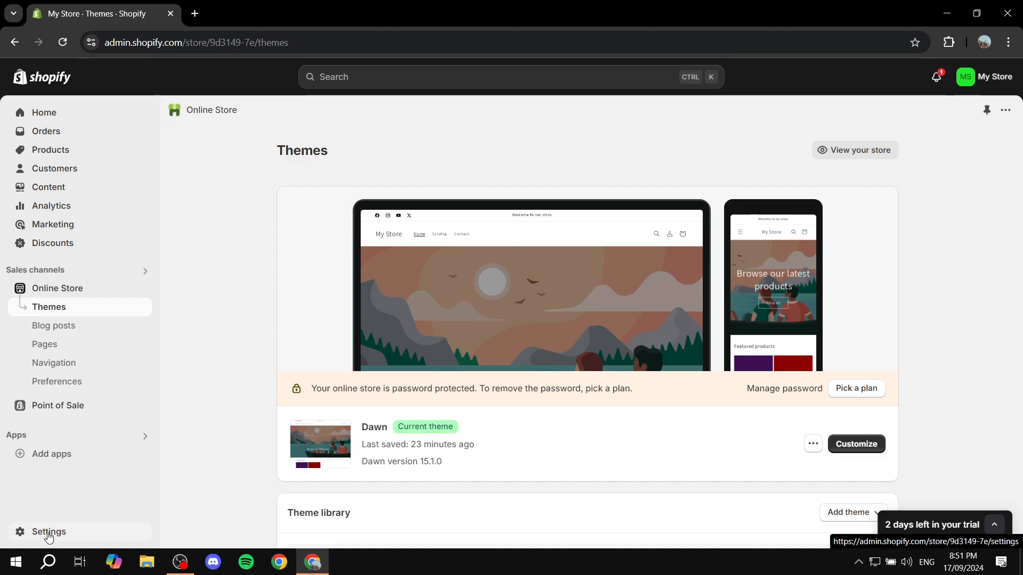
click(48, 532)
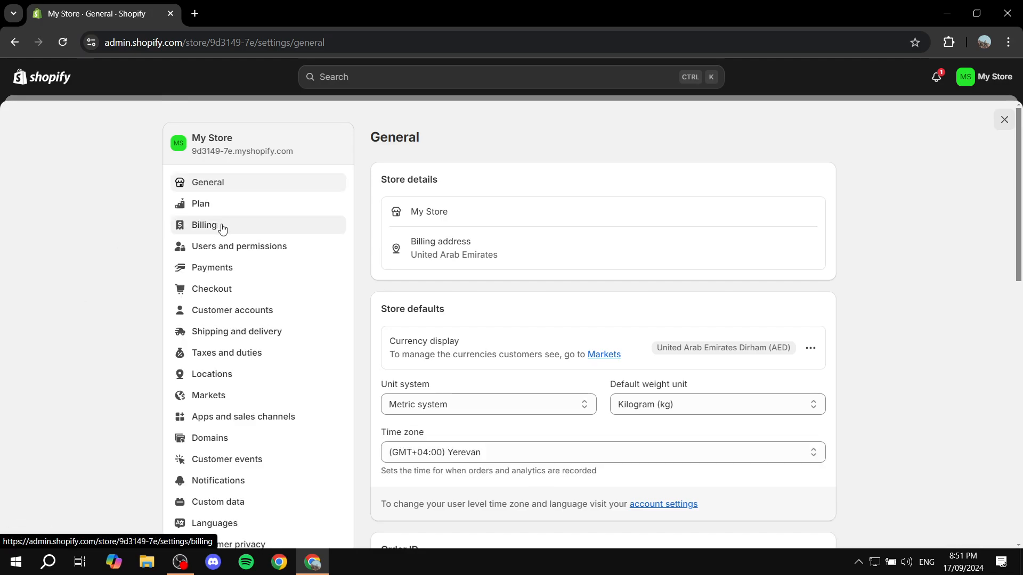
scroll(down, 3)
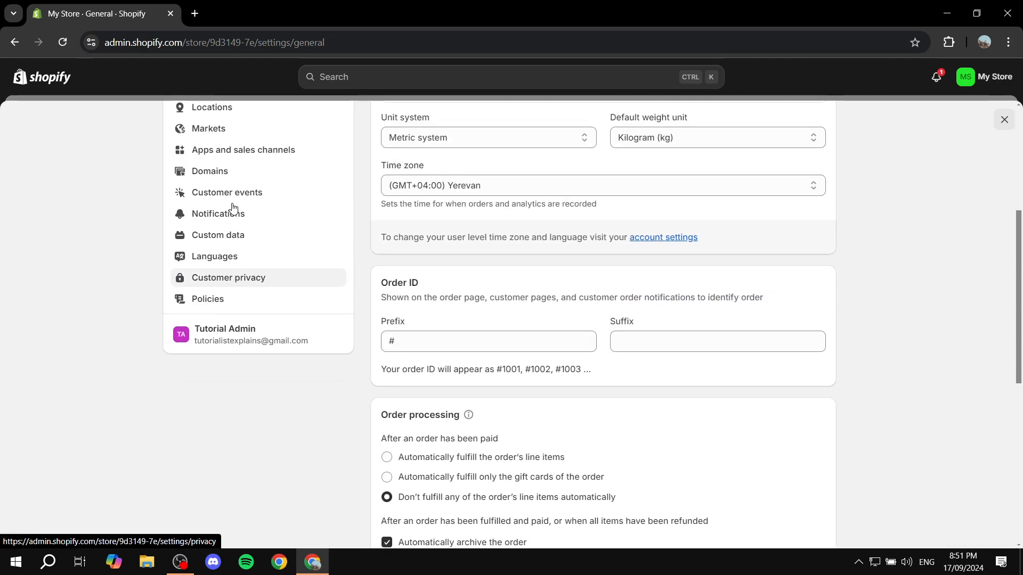
mouse_move(222, 260)
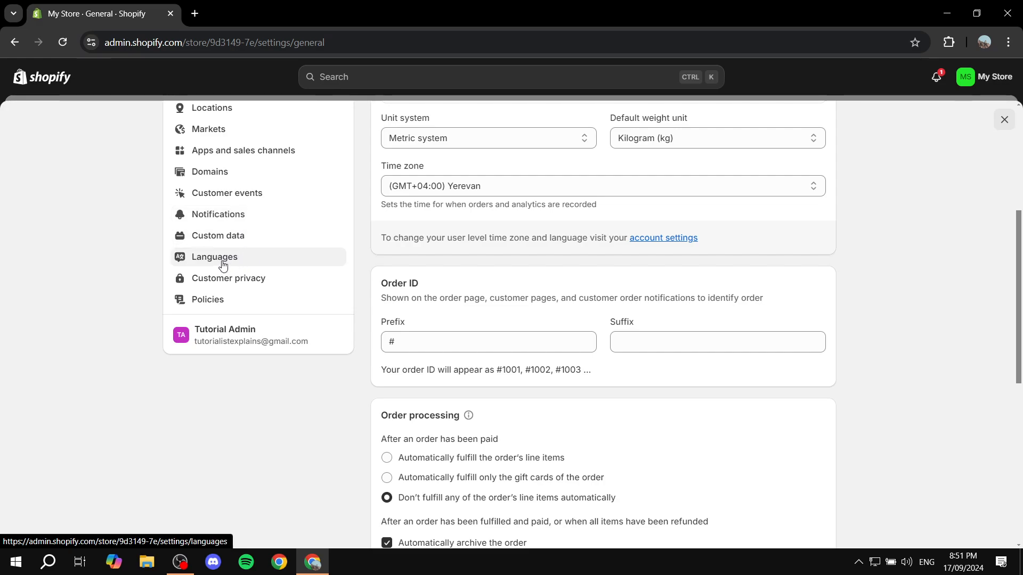
mouse_move(216, 260)
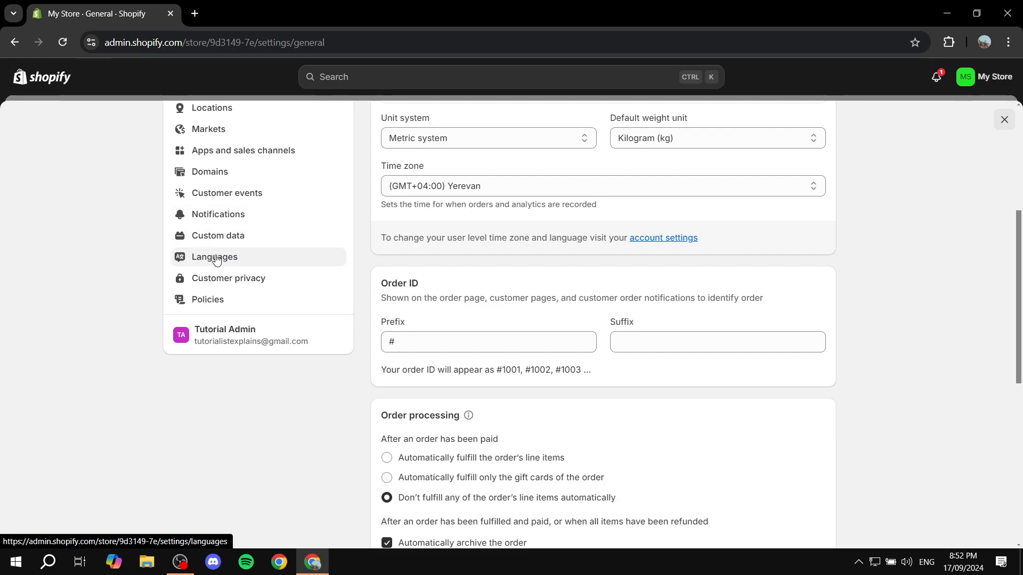
- In Languages settings, add Arabic as a new unpublished store language
click(214, 257)
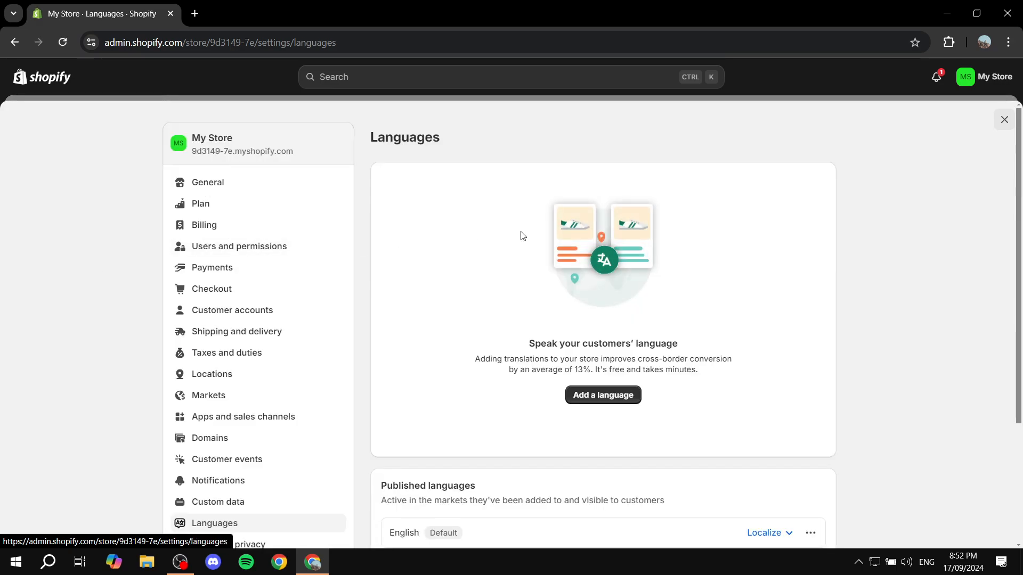
mouse_move(585, 323)
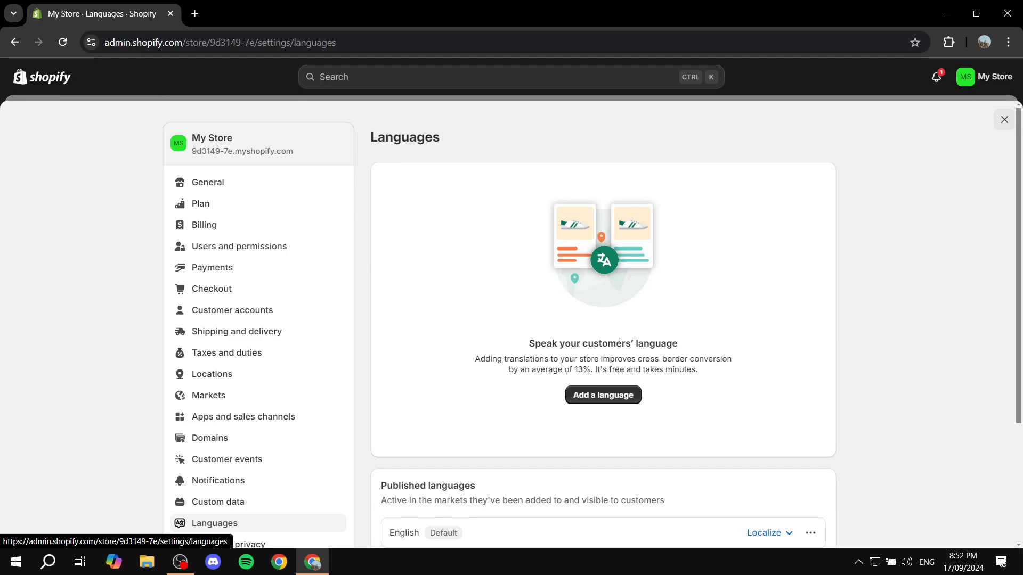
mouse_move(716, 358)
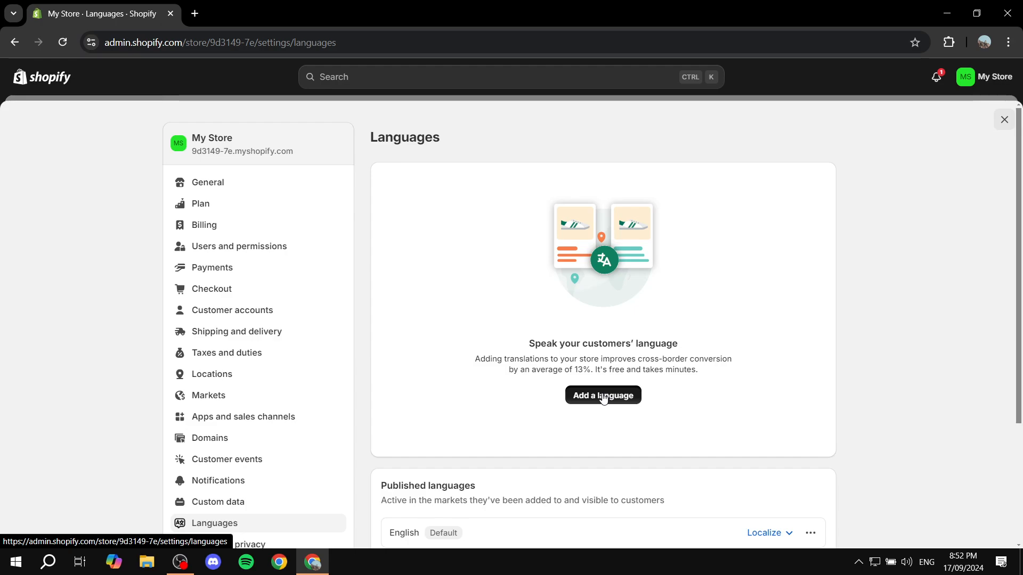
click(602, 396)
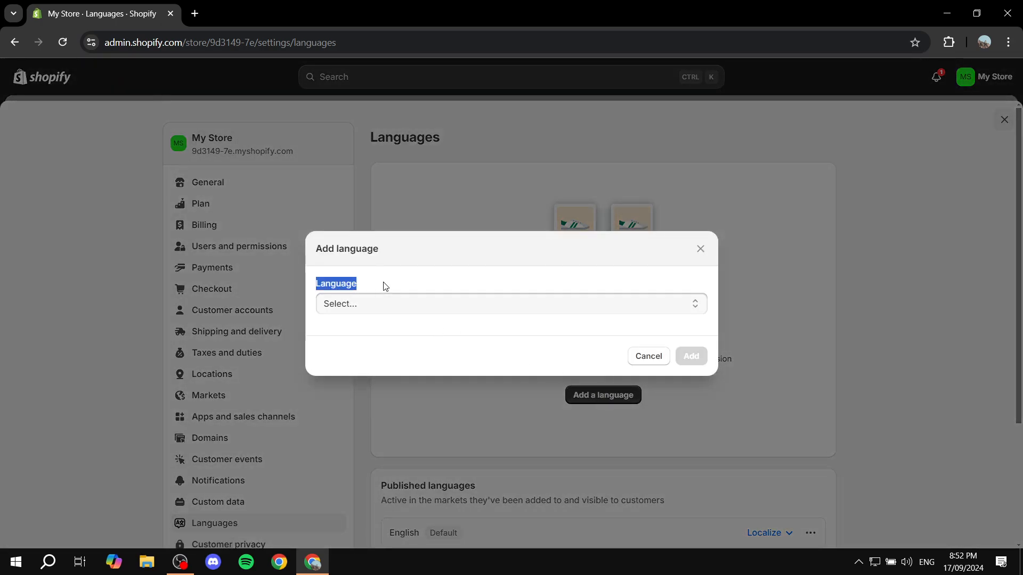
click(510, 304)
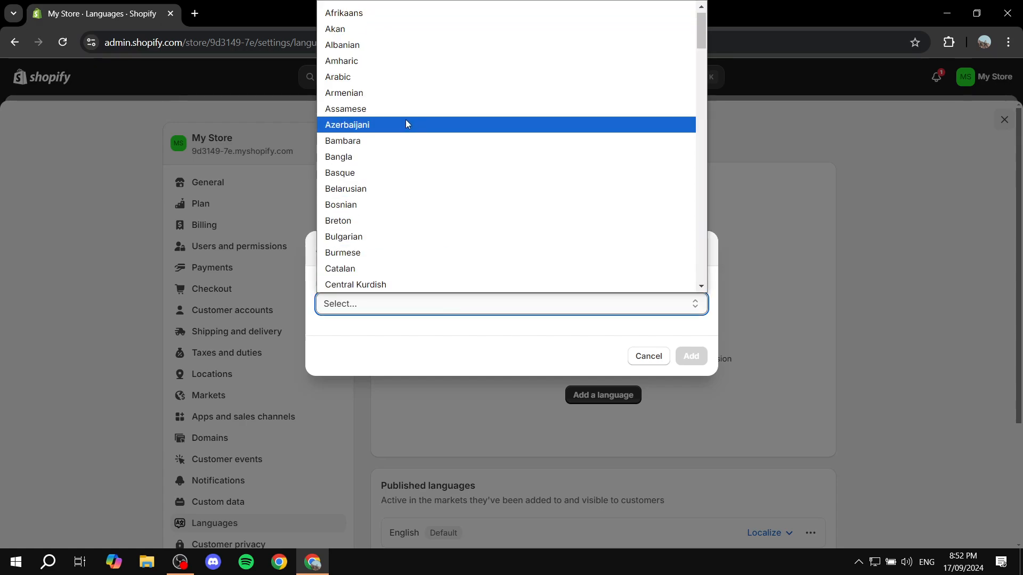
click(338, 77)
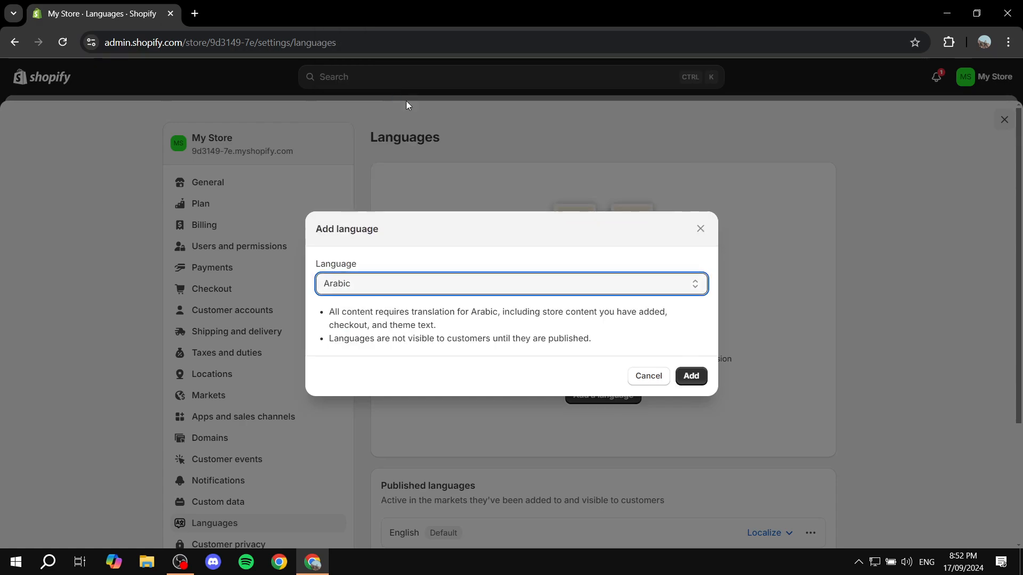
click(690, 376)
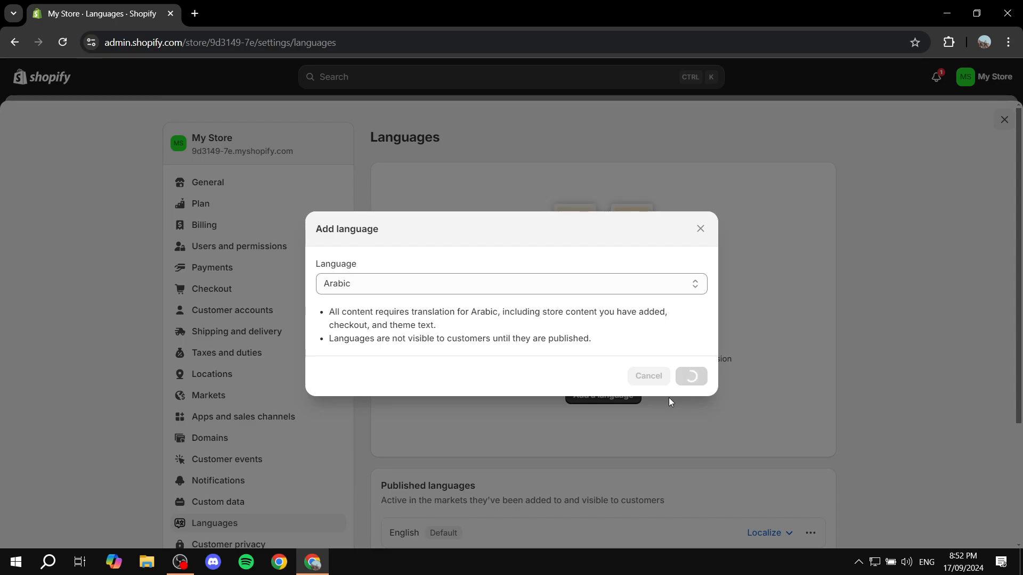
click(691, 376)
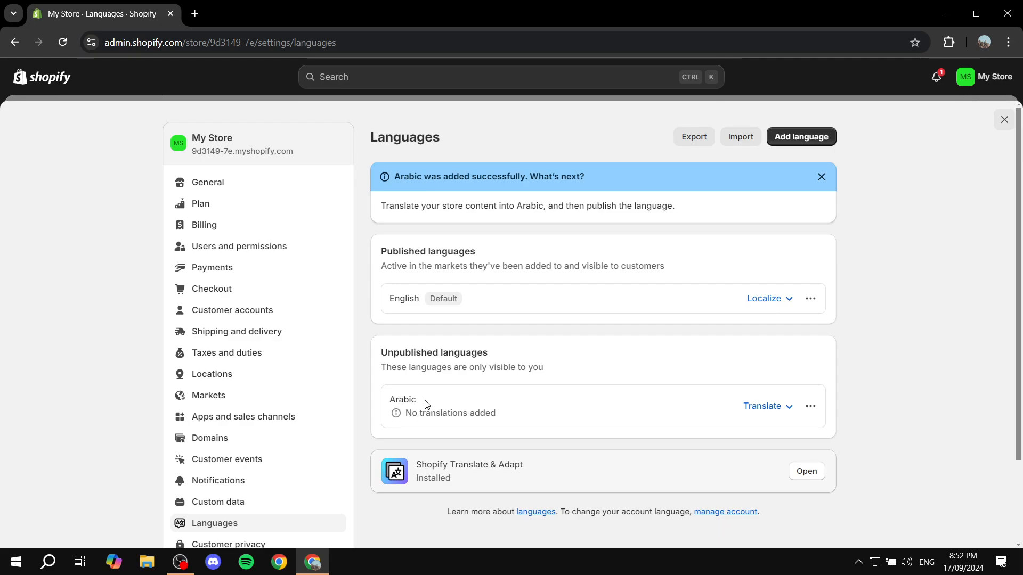
- Add Spanish as a second unpublished store language next to Arabic
click(801, 137)
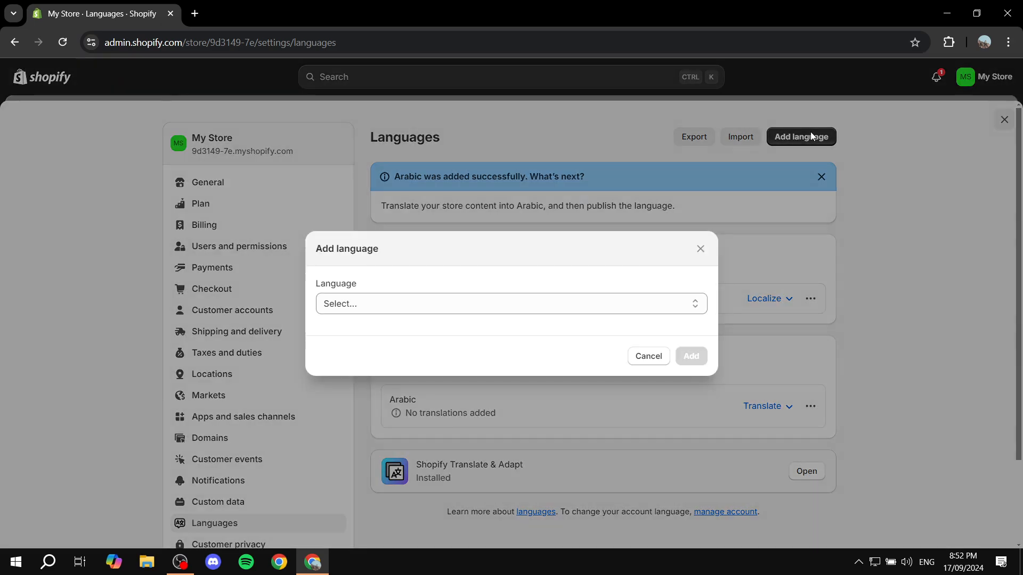
click(510, 304)
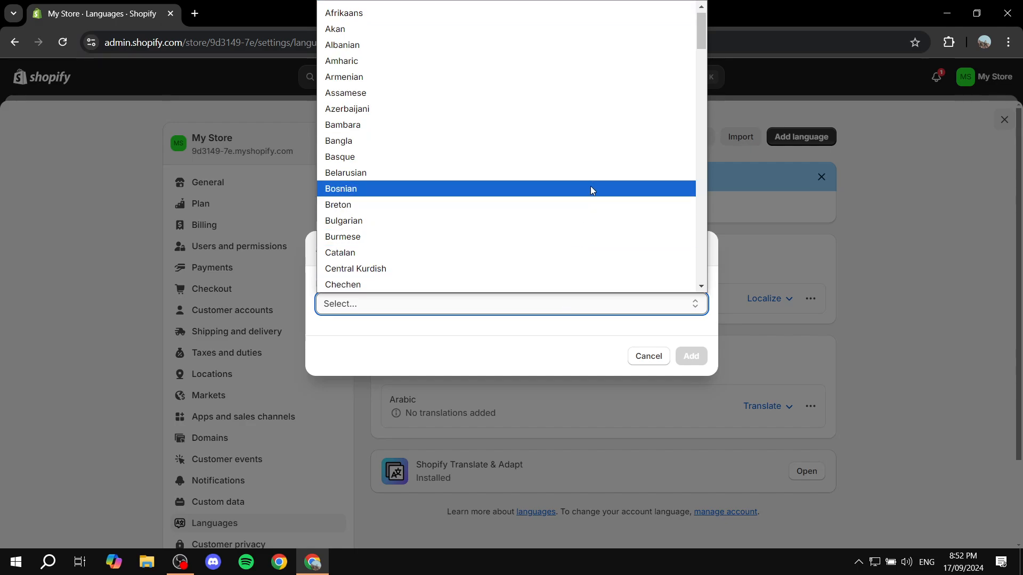
scroll(down, 3)
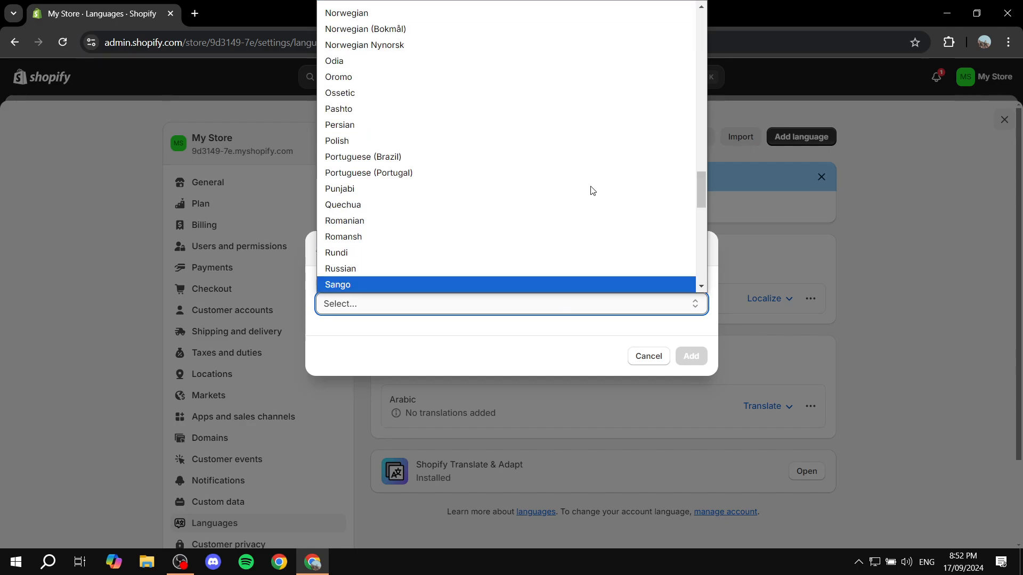
scroll(down, 3)
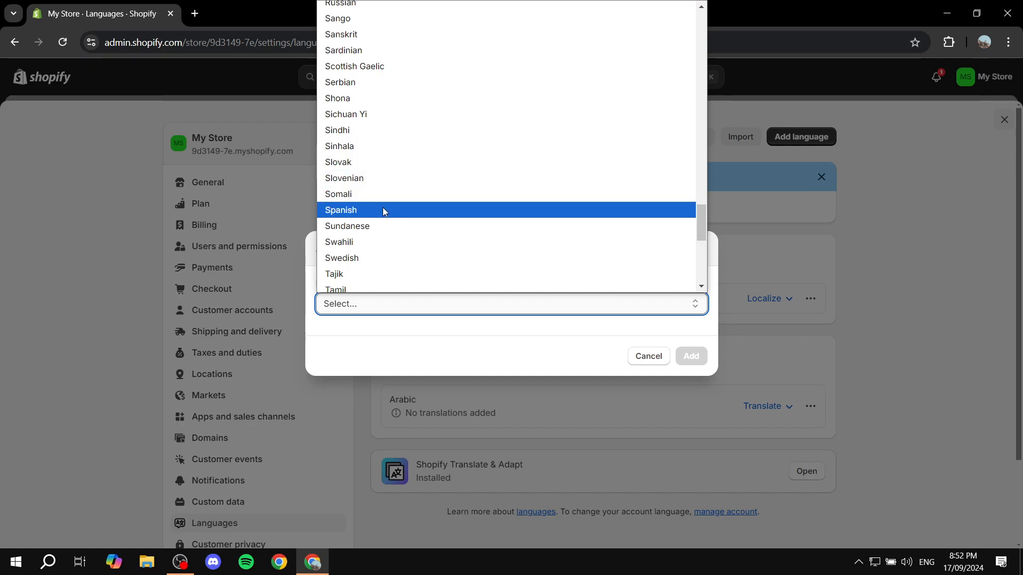
click(341, 210)
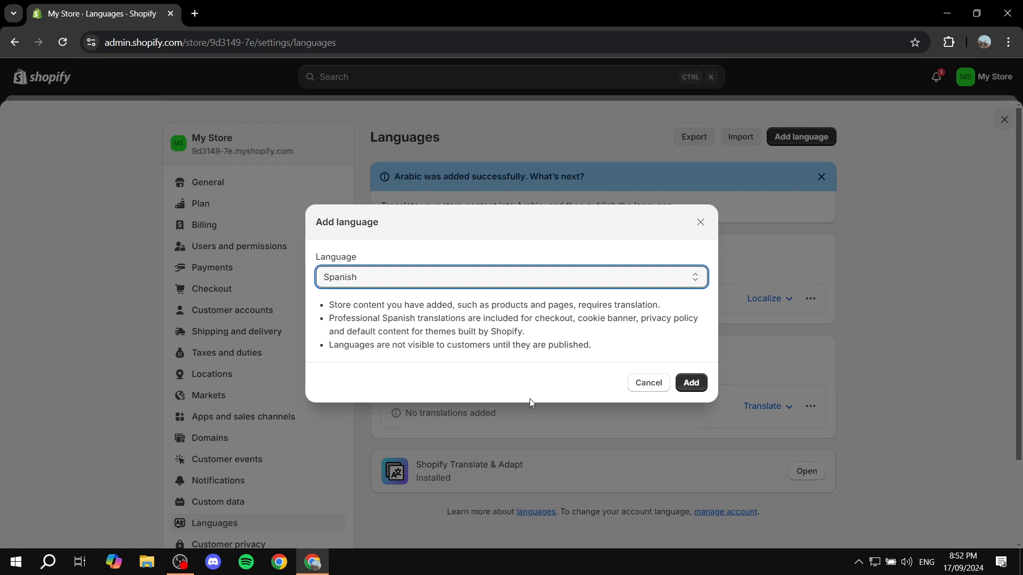
click(691, 383)
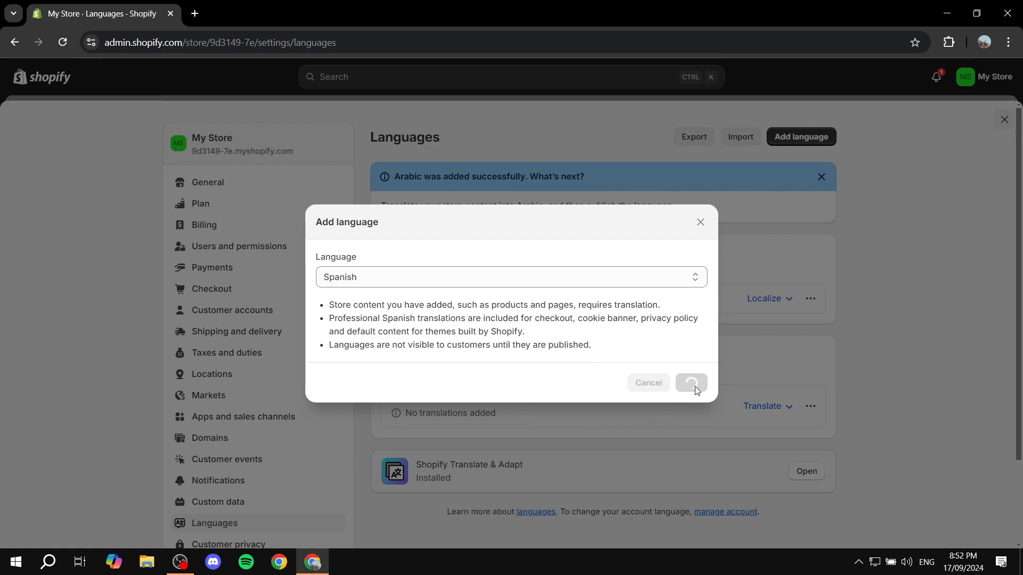
click(690, 383)
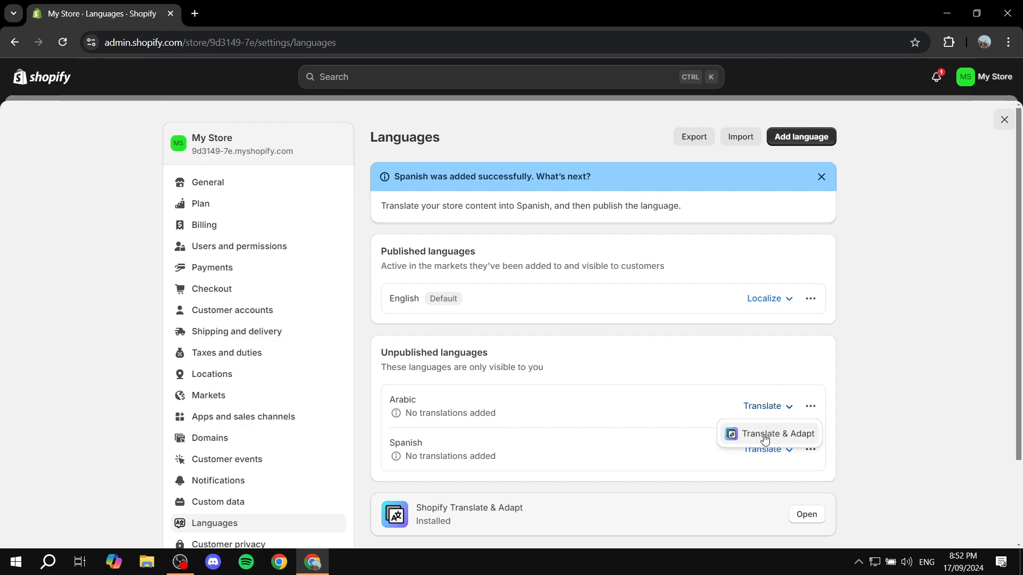
- In Translate & Adapt, auto-translate the store content into Arabic and confirm
click(777, 434)
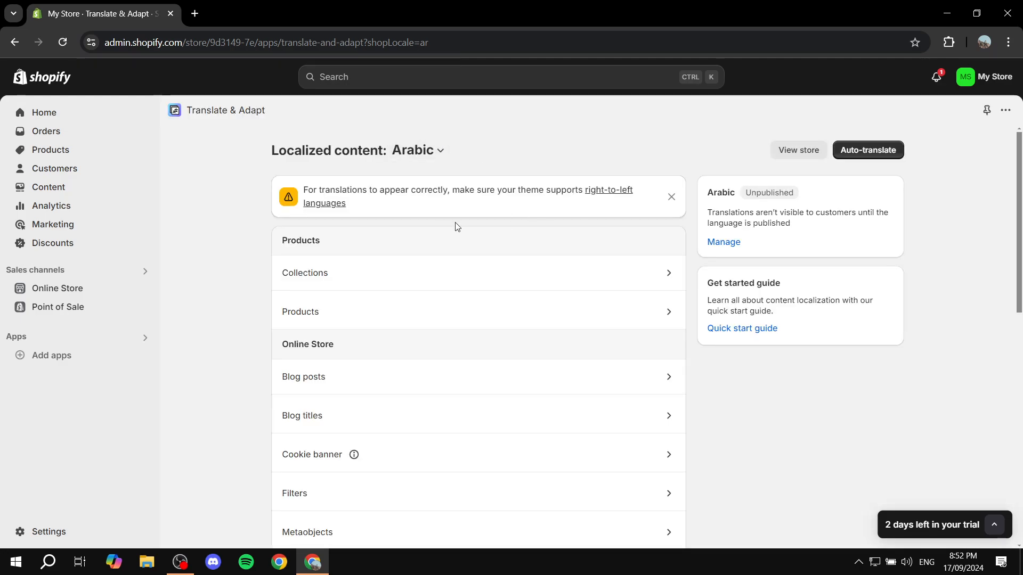
scroll(down, 3)
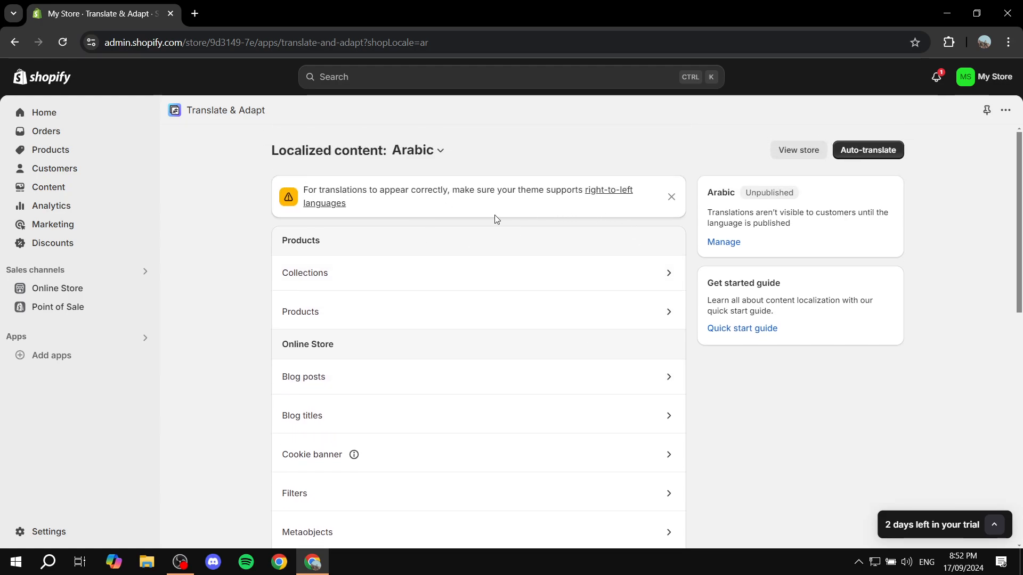
click(868, 149)
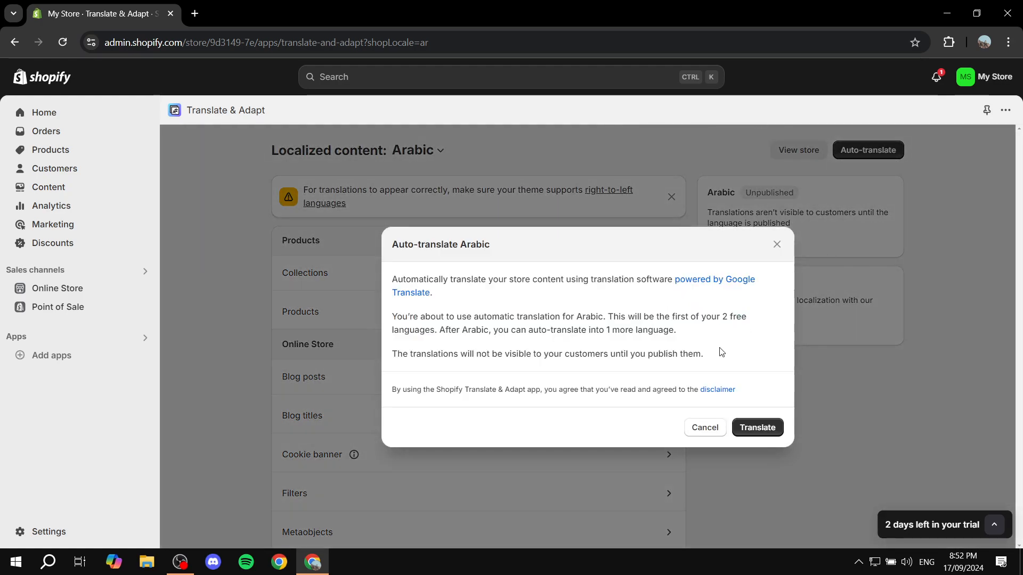
mouse_move(756, 427)
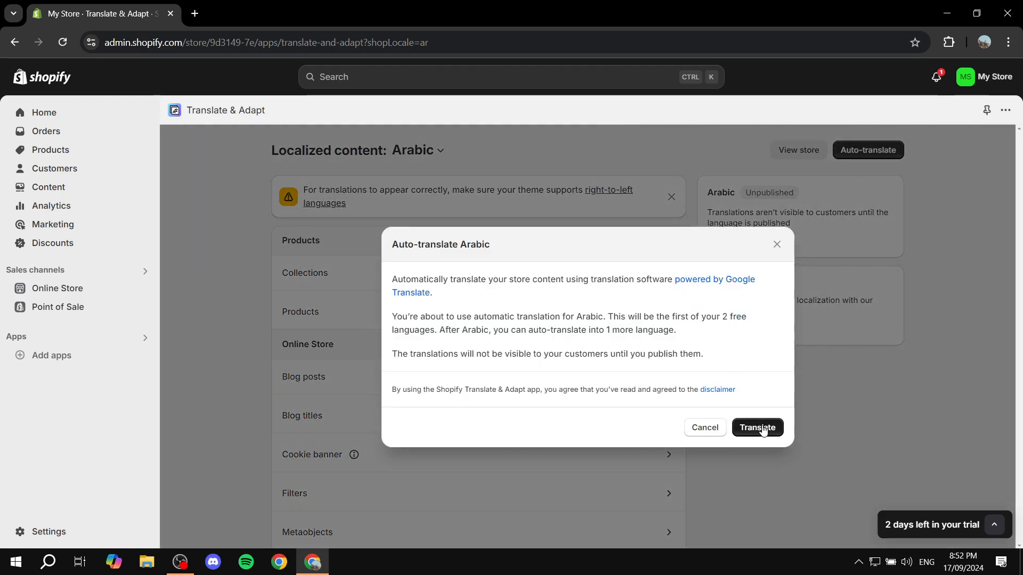
click(757, 428)
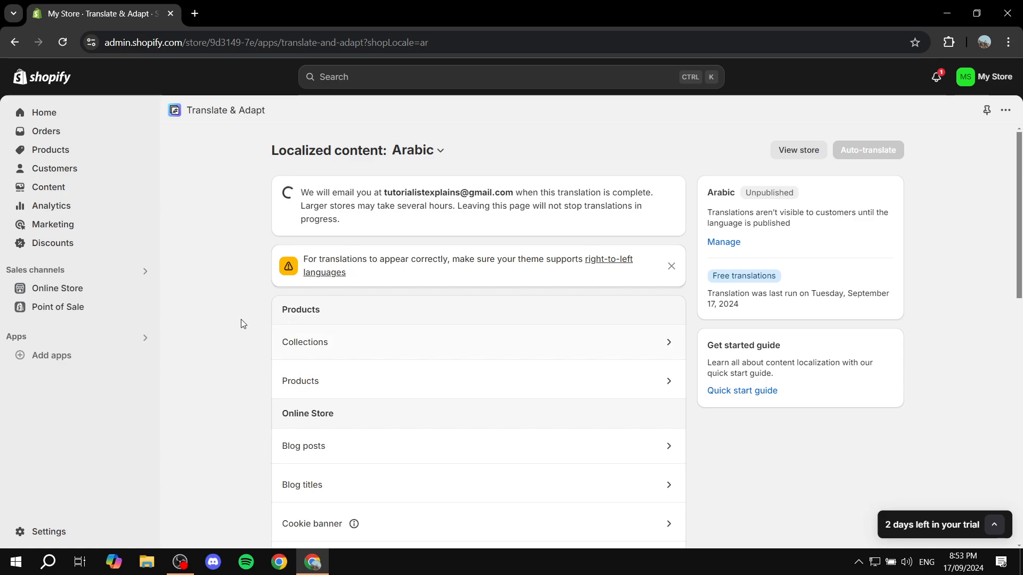
- Review the Arabic translation progress message, then return to the store settings
scroll(down, 3)
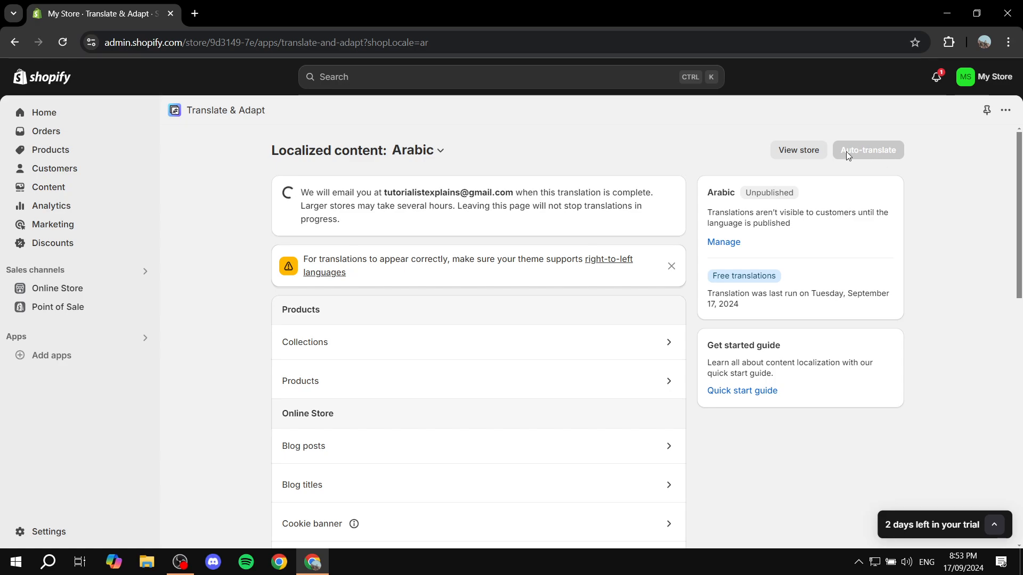
mouse_move(877, 183)
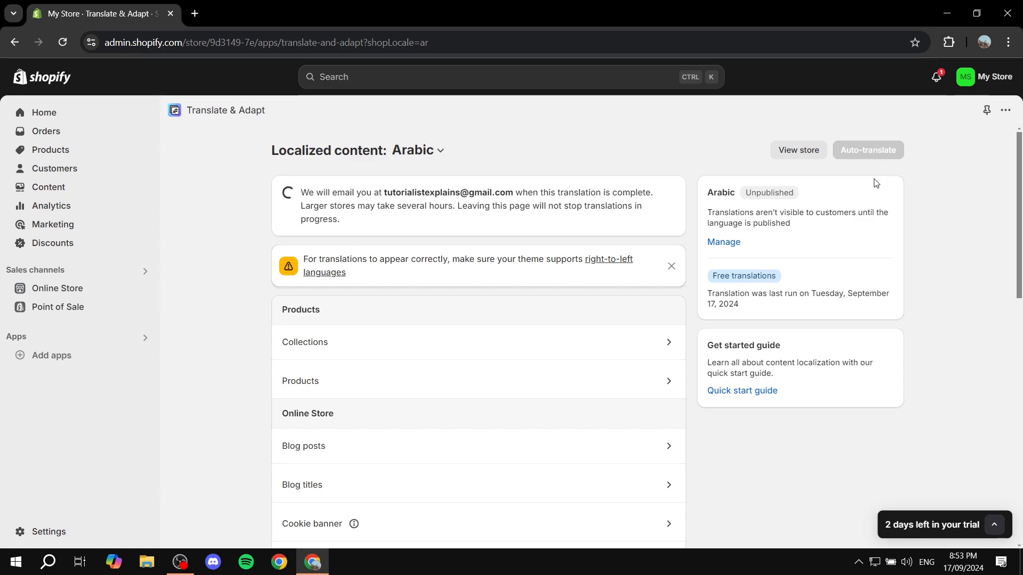
mouse_move(986, 110)
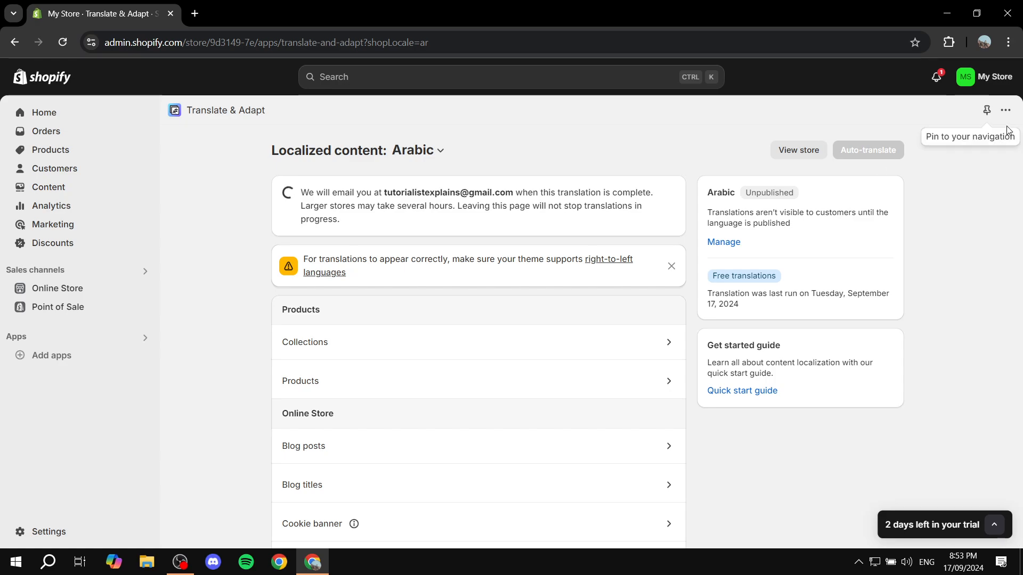
drag(309, 193, 522, 193)
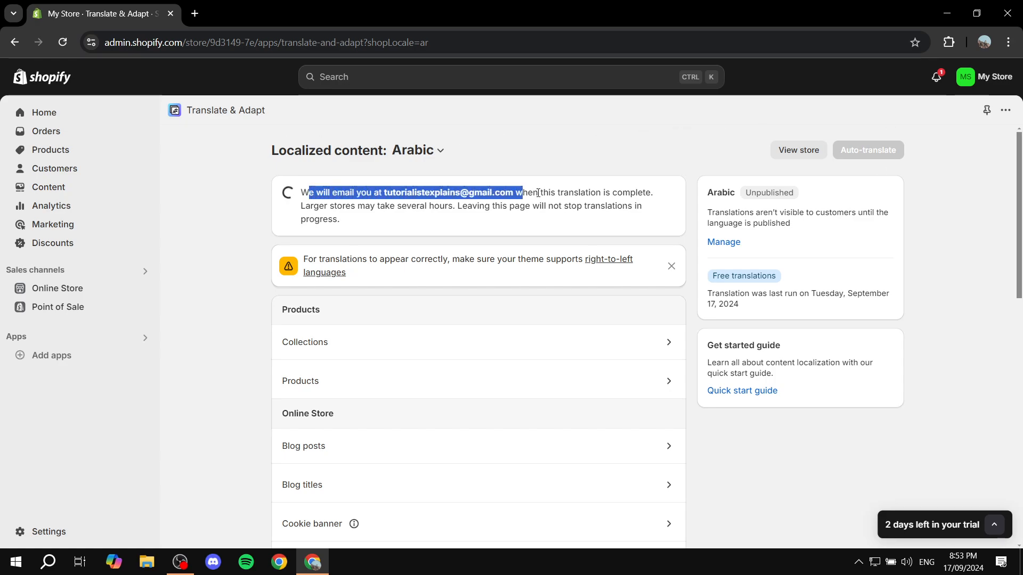
click(194, 201)
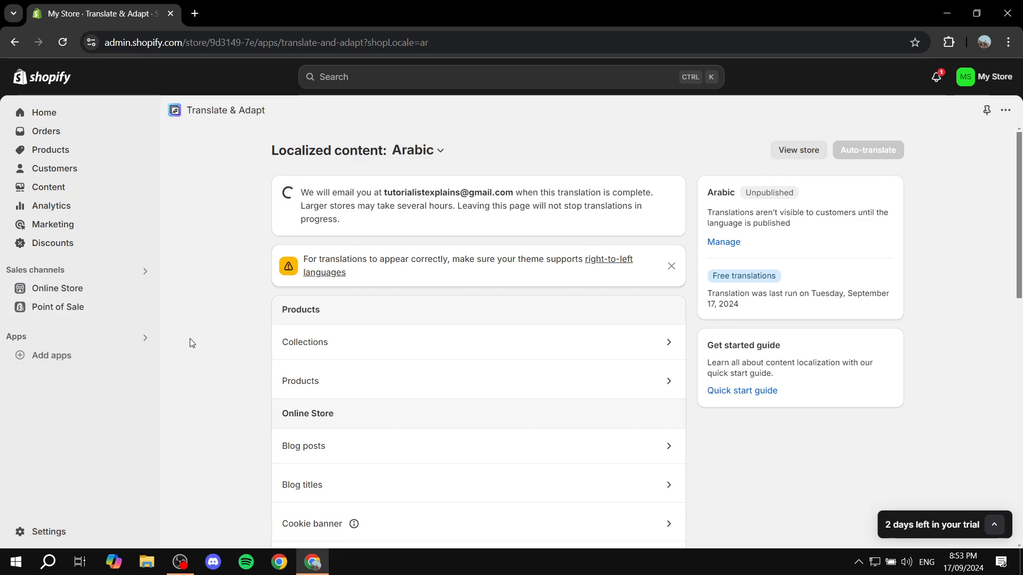
mouse_move(493, 169)
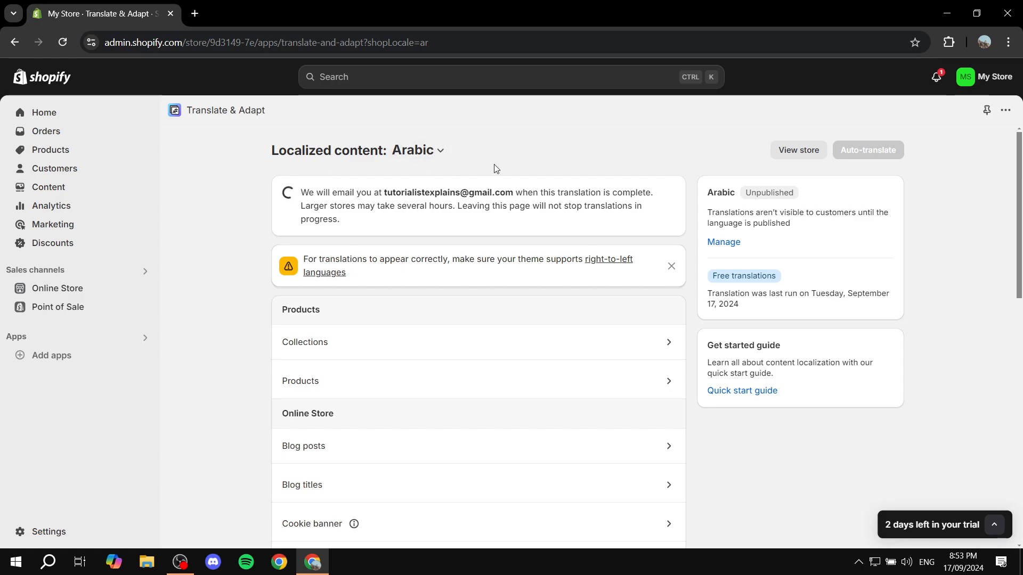
mouse_move(164, 300)
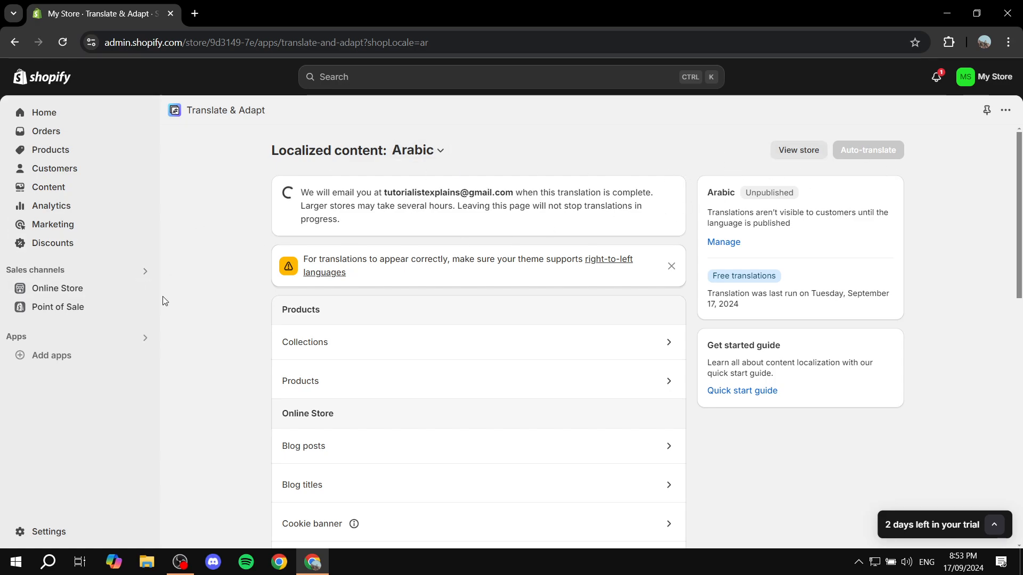
mouse_move(48, 531)
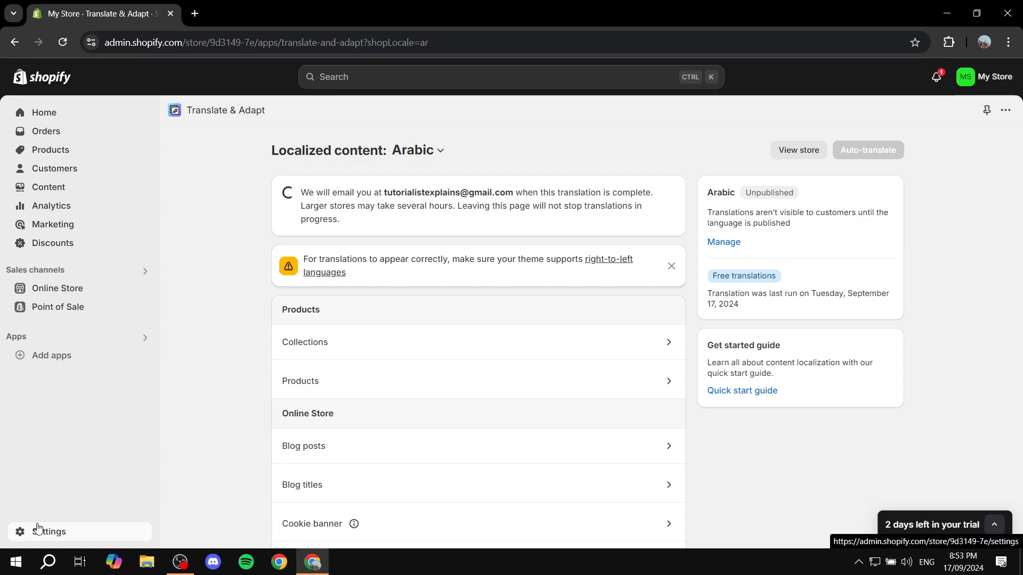
click(49, 531)
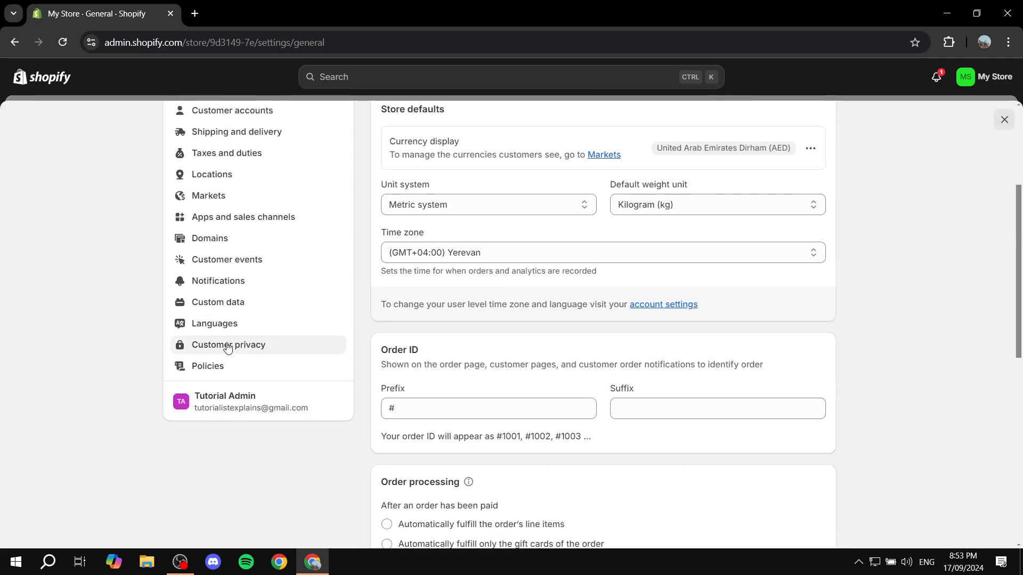
- Publish Arabic, then publish Spanish without translations, from the Languages list
click(213, 323)
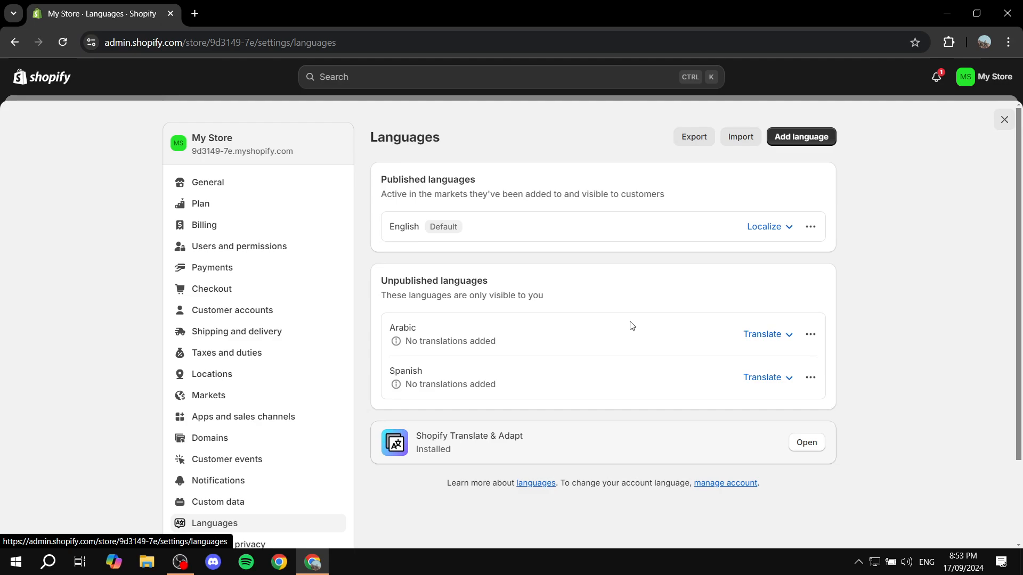
click(810, 334)
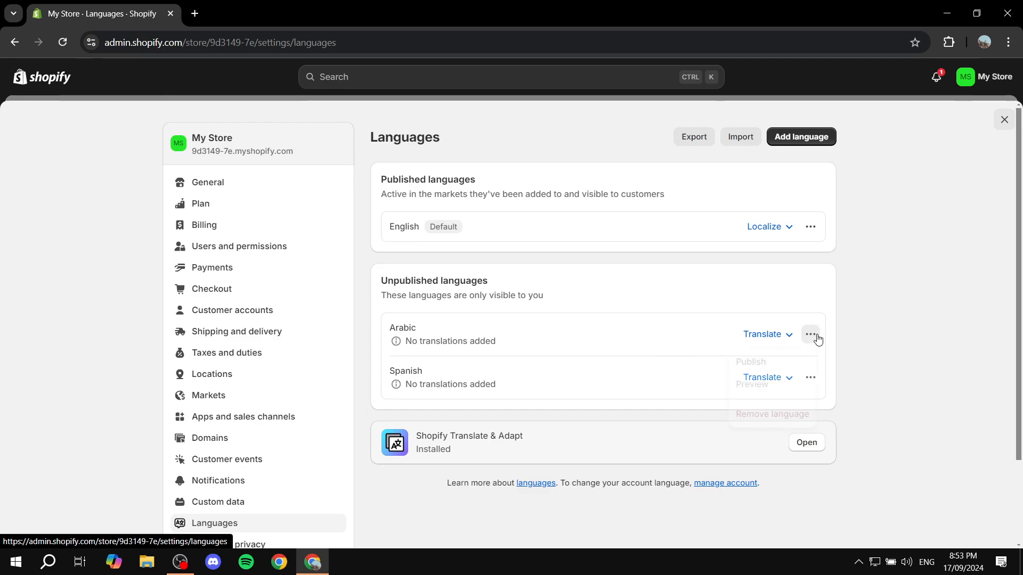
click(811, 335)
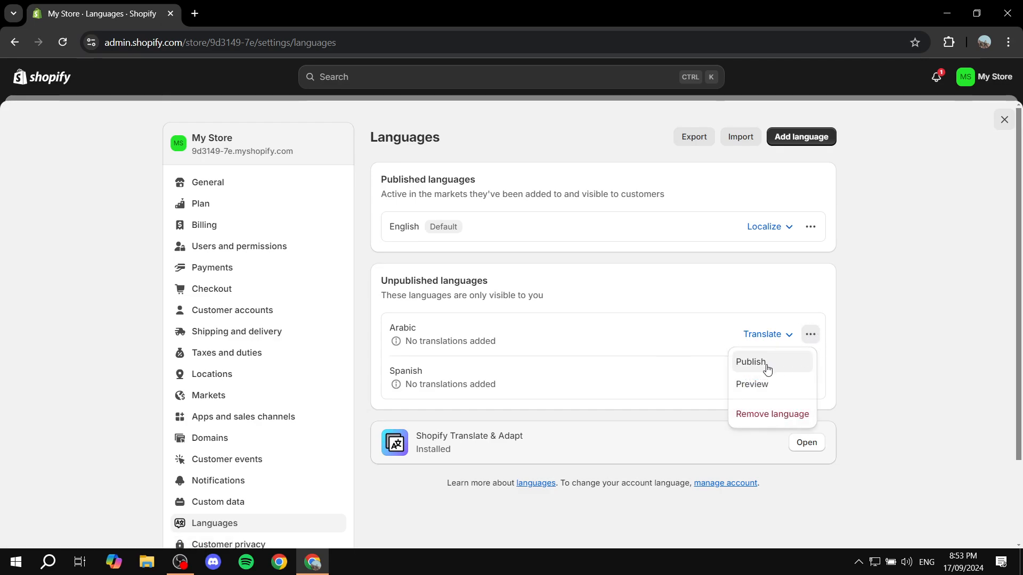
click(750, 362)
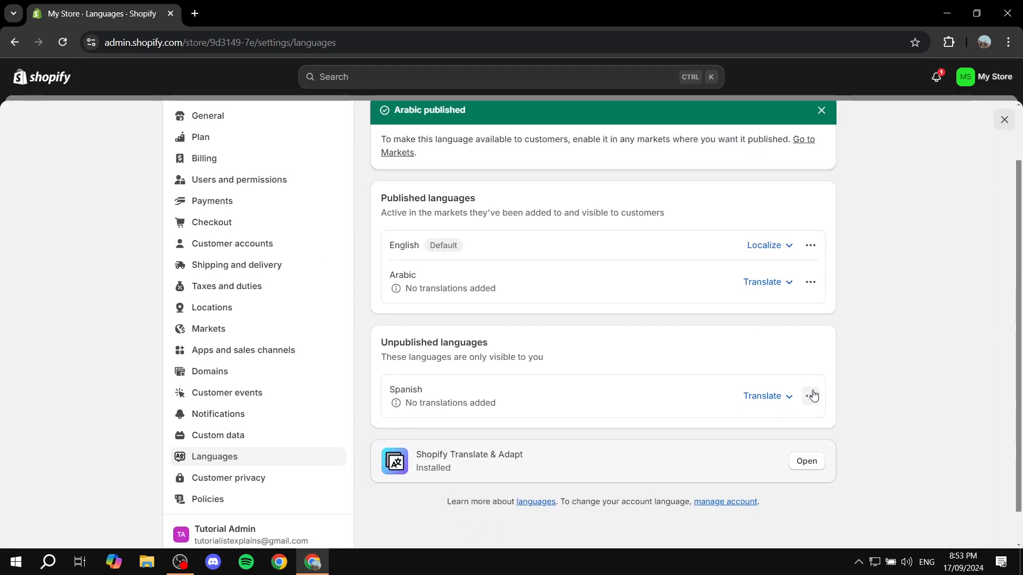
click(812, 396)
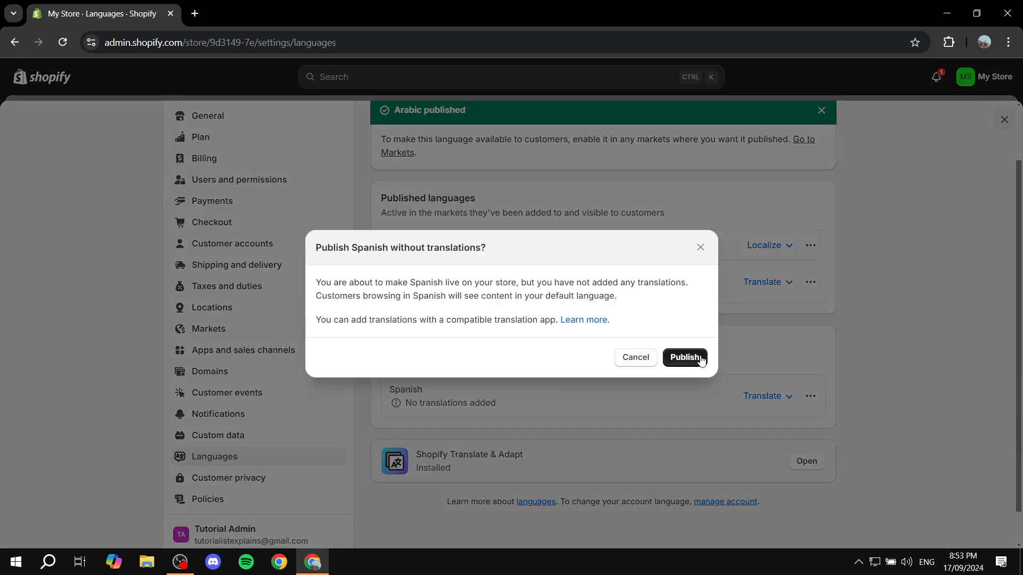
click(684, 357)
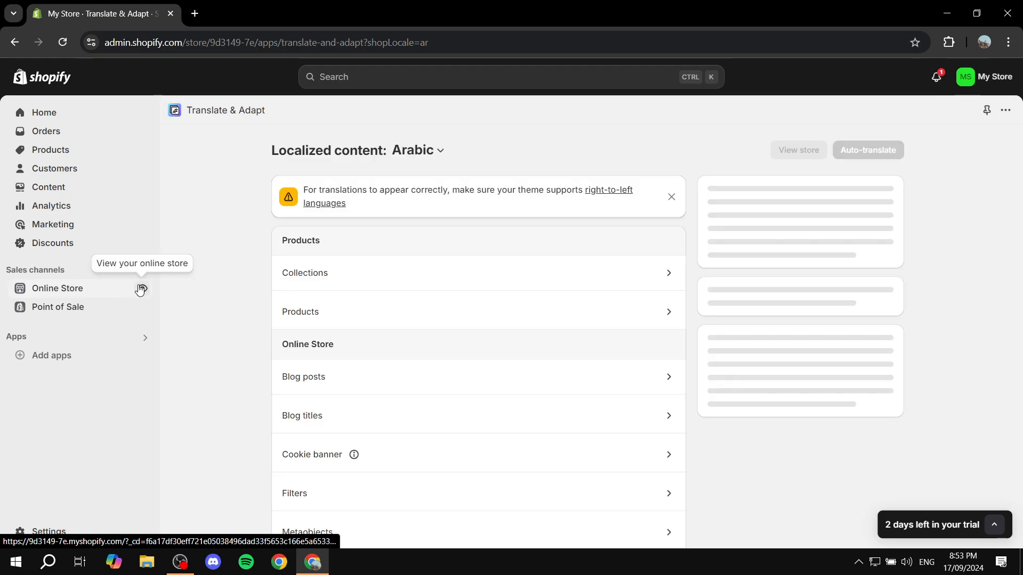
- View the live storefront, switch it to العربية and browse to Featured products
click(141, 288)
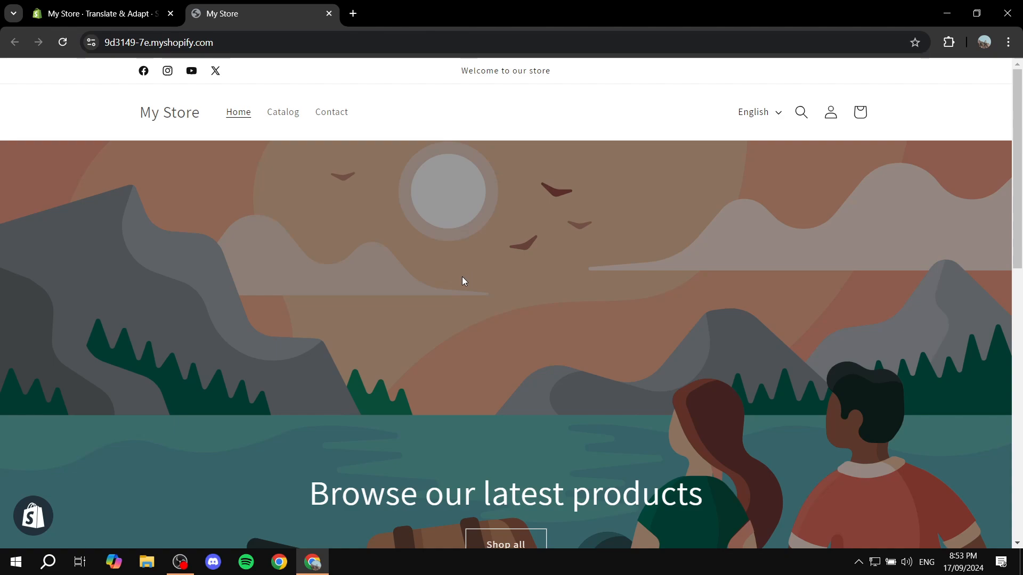
mouse_move(754, 112)
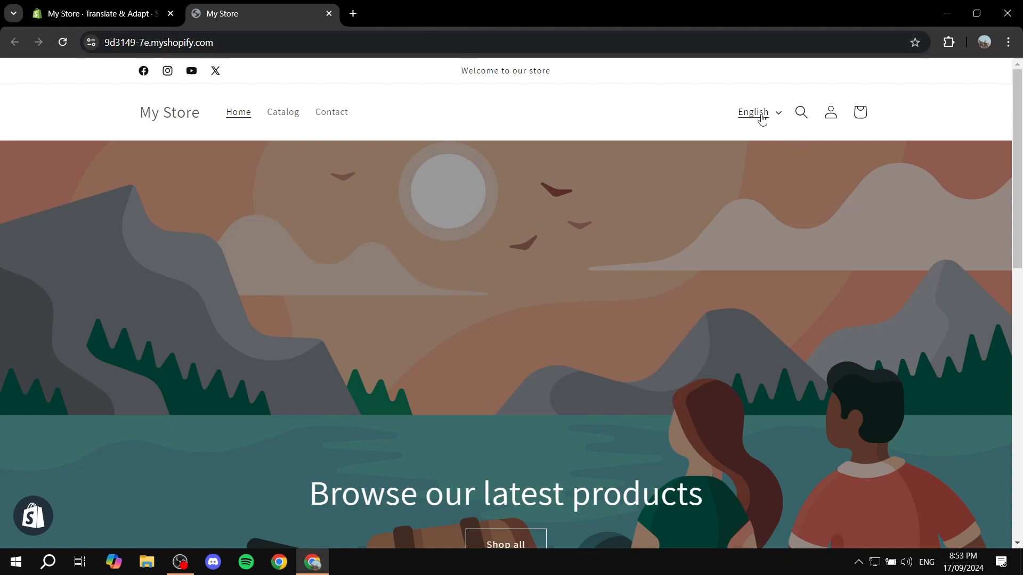
click(758, 112)
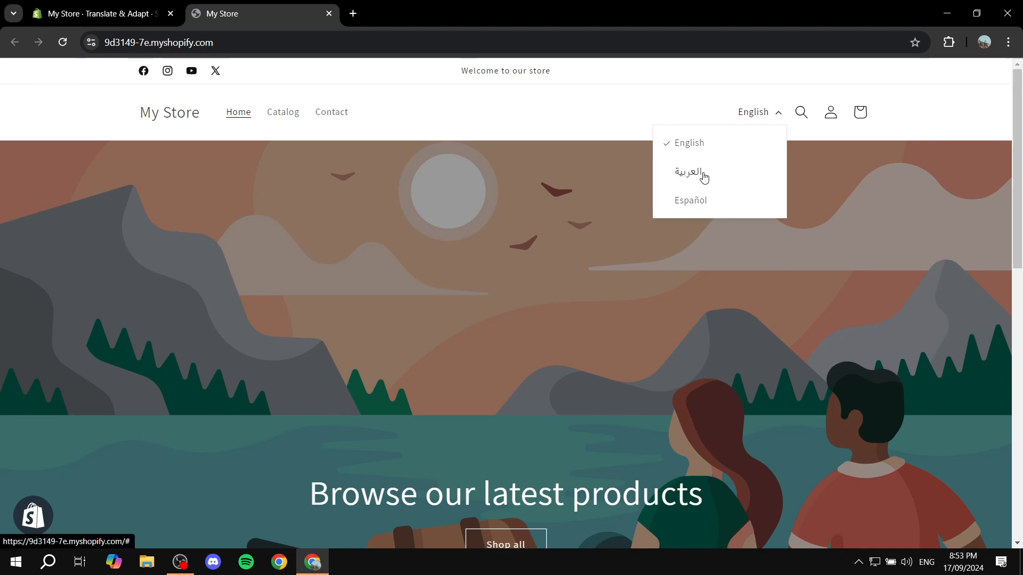
click(691, 173)
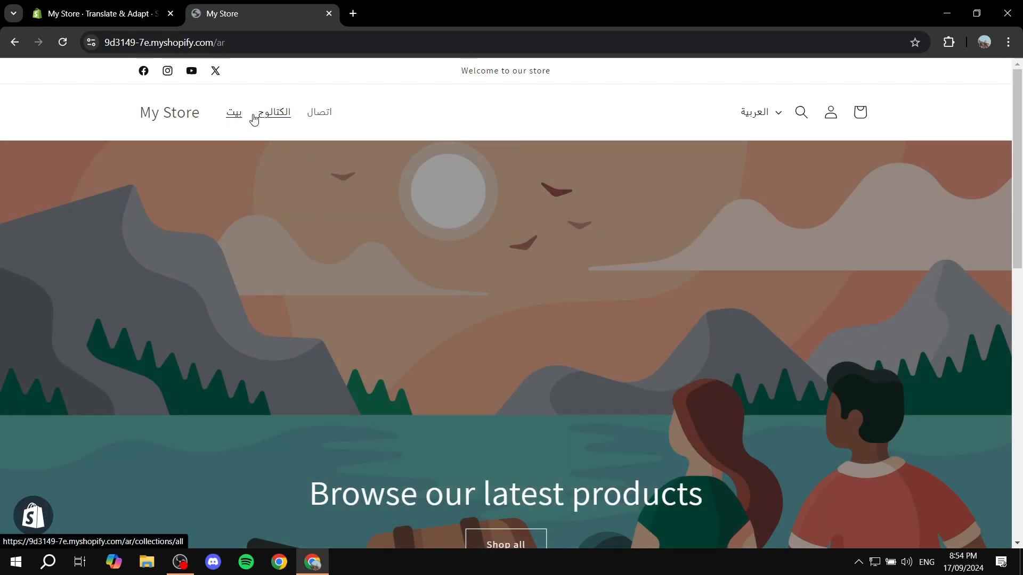
scroll(down, 3)
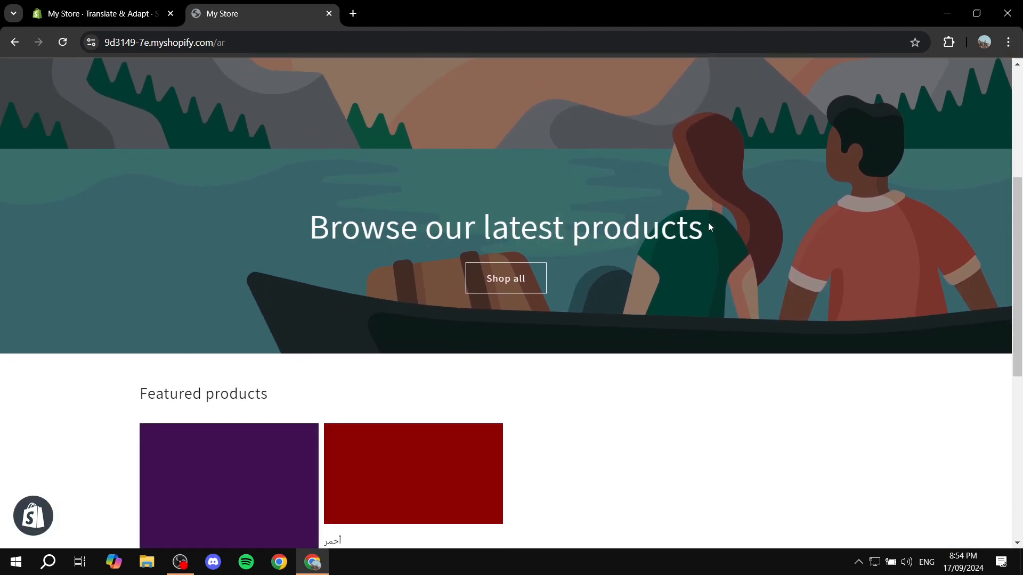
scroll(down, 3)
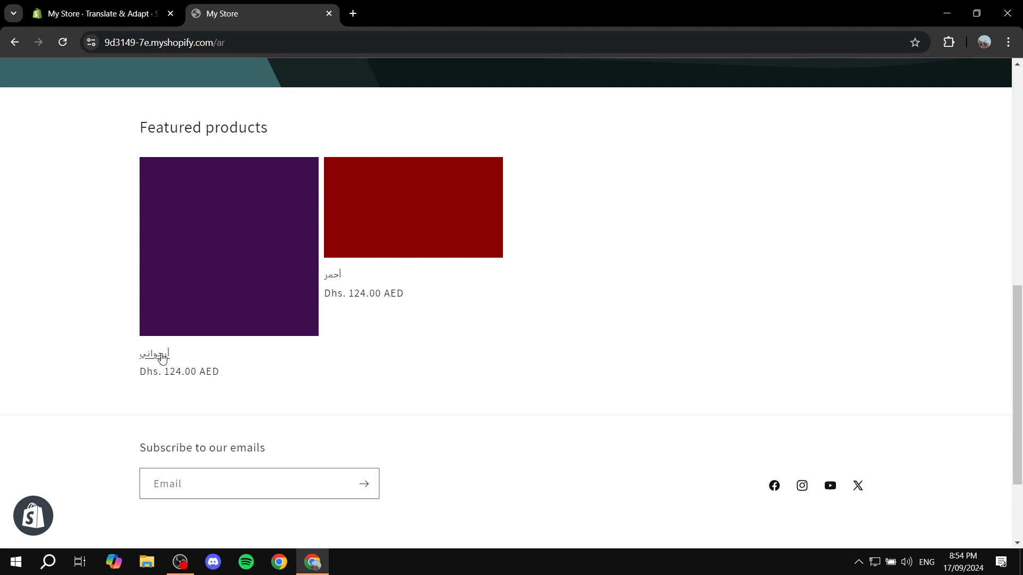
- View the purple product page in Arabic, then switch its language to Spanish
click(228, 246)
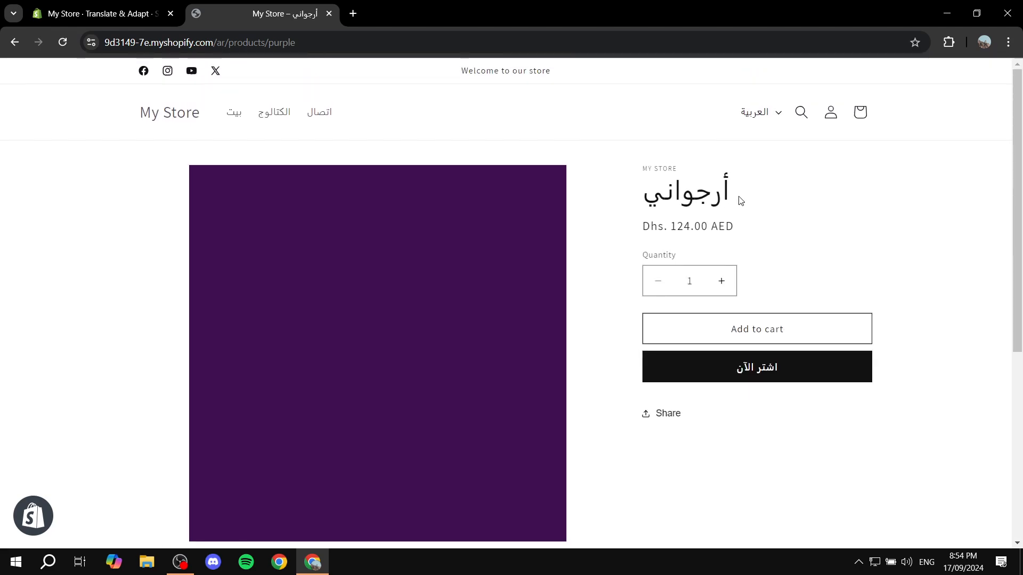
scroll(down, 3)
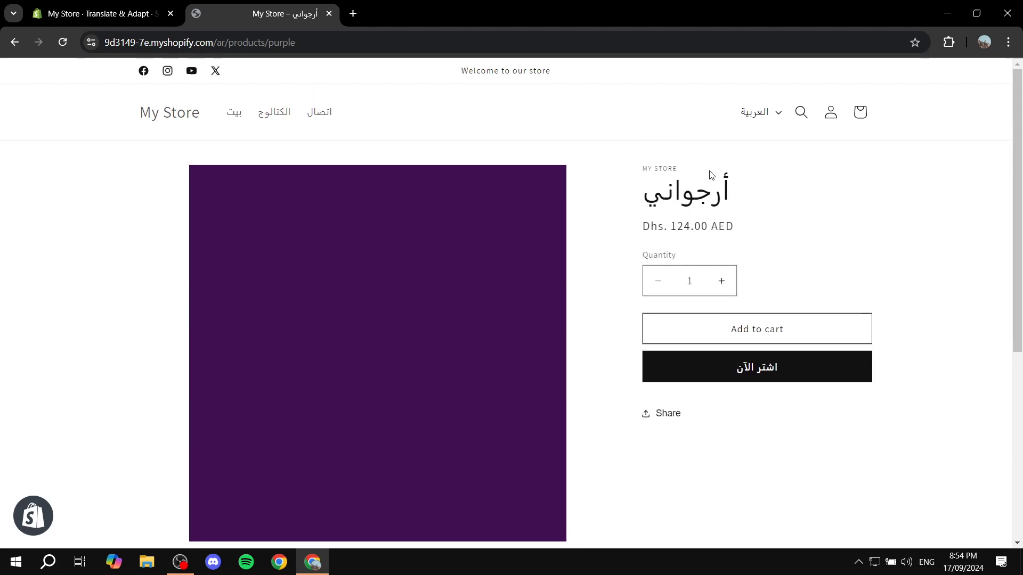
scroll(down, 3)
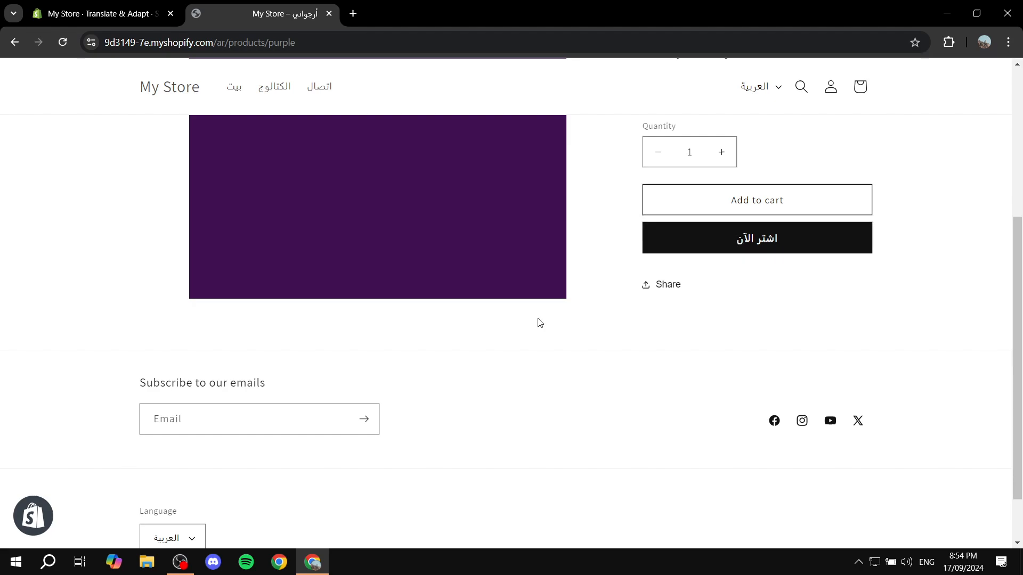
click(760, 86)
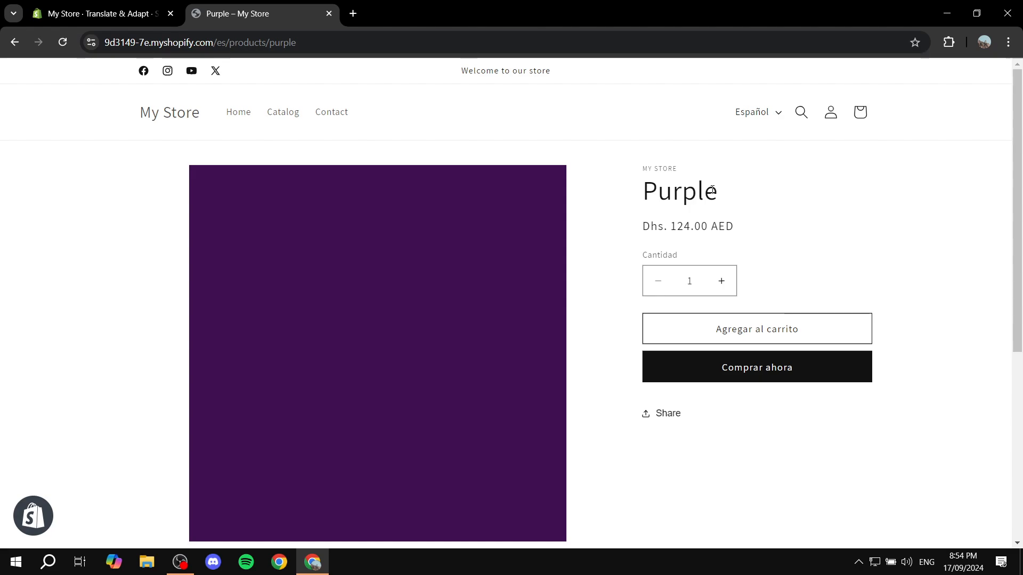
- Check the Spanish product page, then switch the storefront back to English
scroll(down, 3)
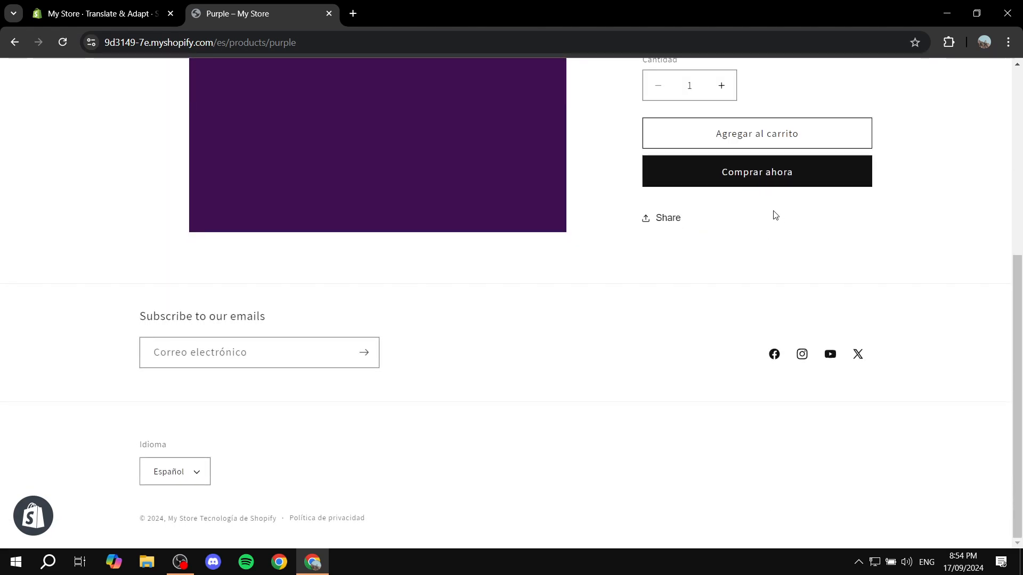
scroll(up, 3)
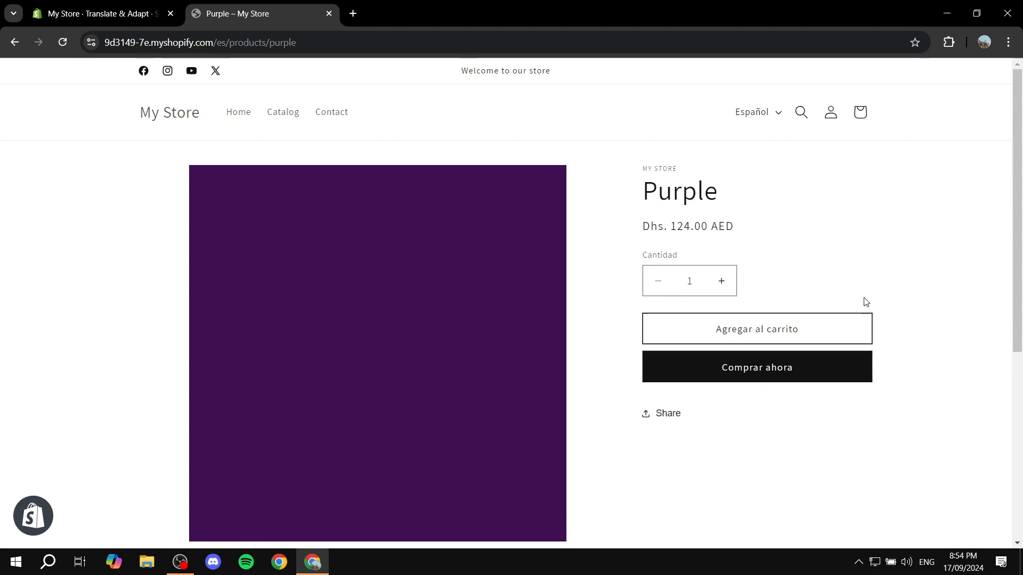
mouse_move(751, 112)
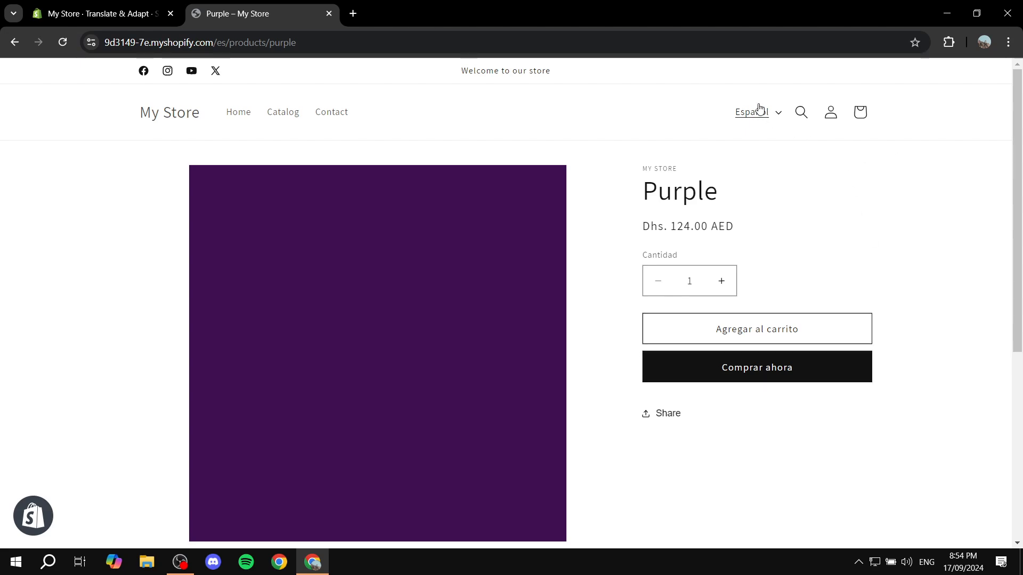
click(751, 111)
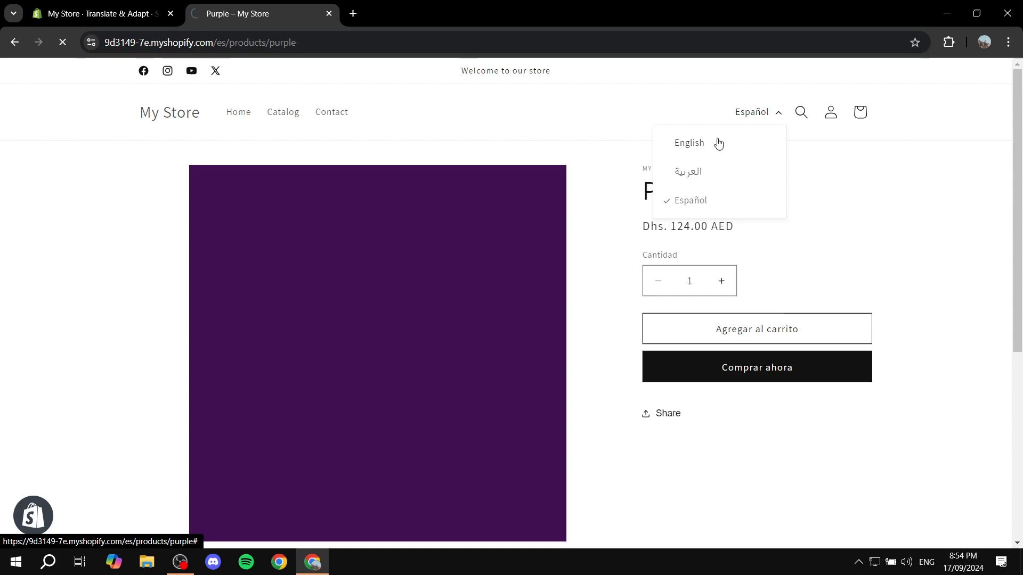
click(689, 143)
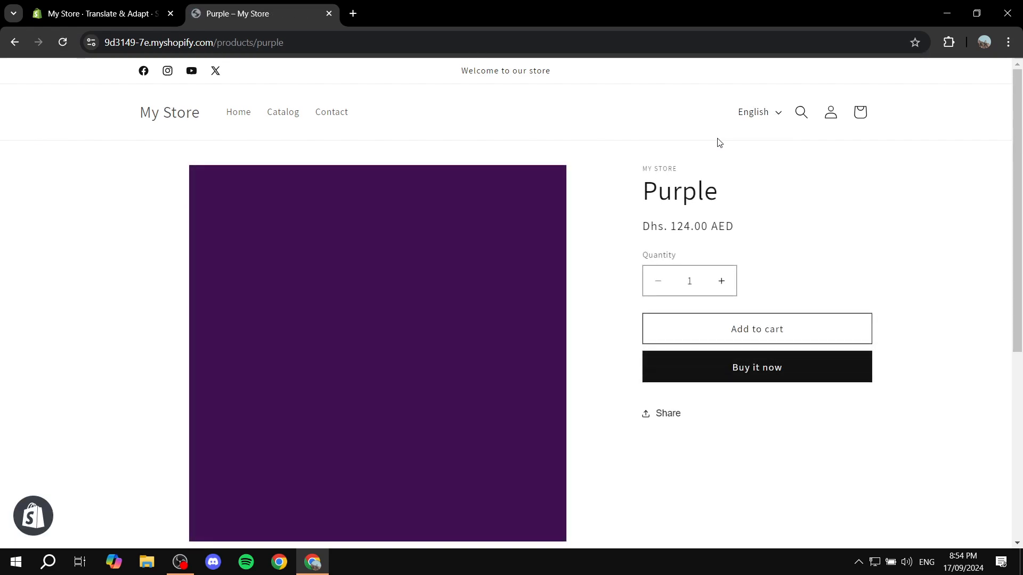